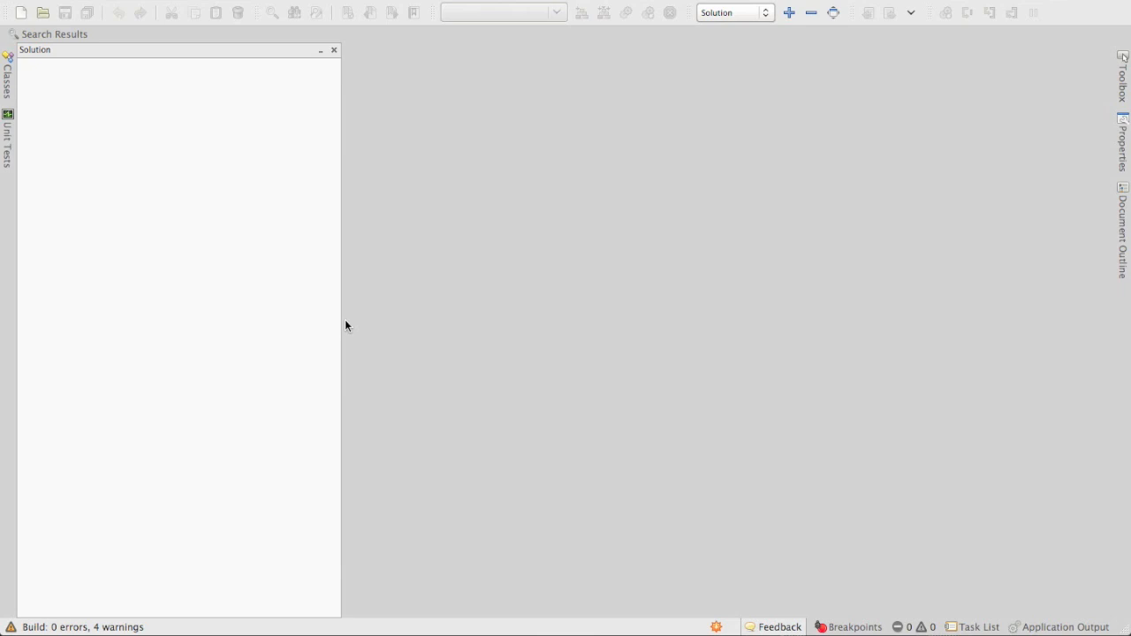
pyautogui.moveTo(515, 247)
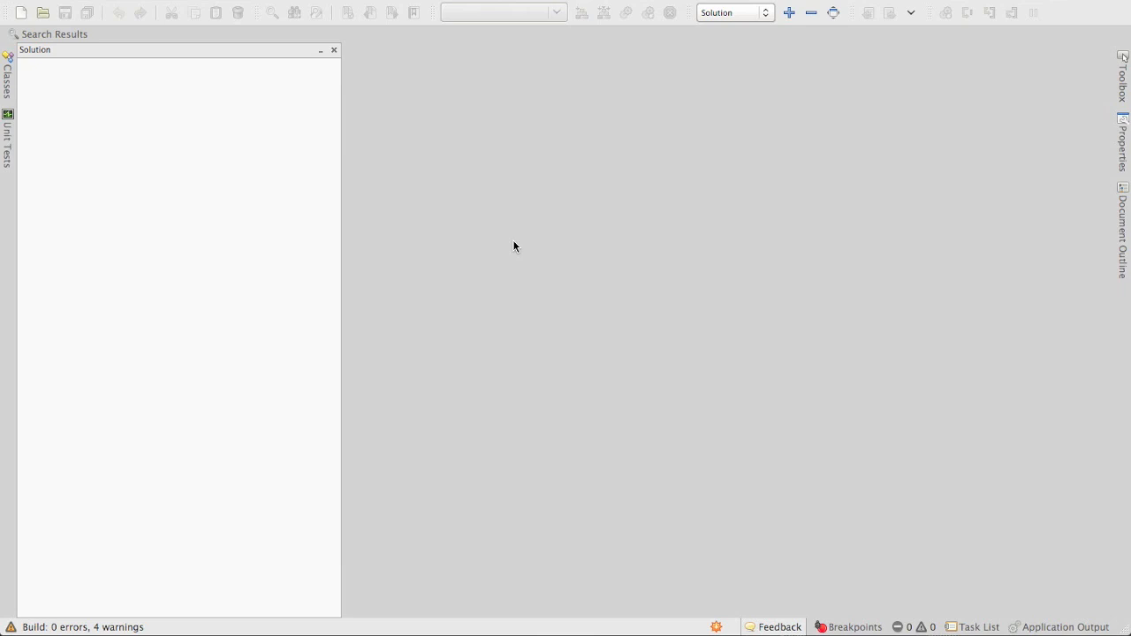
# Create a Single View iPad solution named 'uiwebview' in the 20130927_webview_debug folder
pyautogui.click(22, 12)
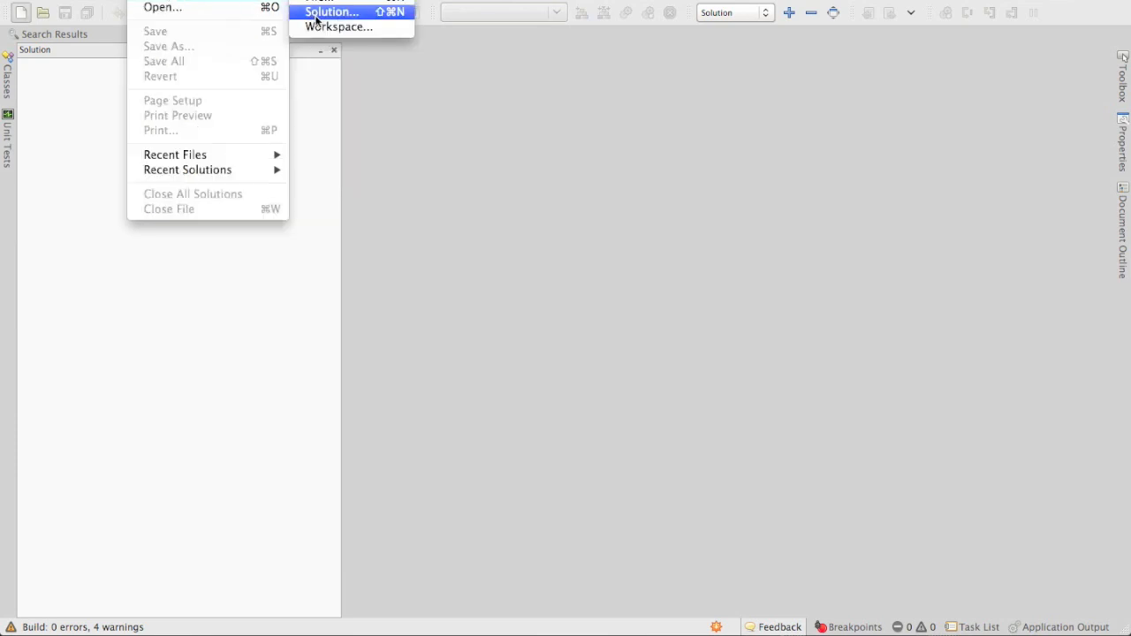
pyautogui.click(331, 11)
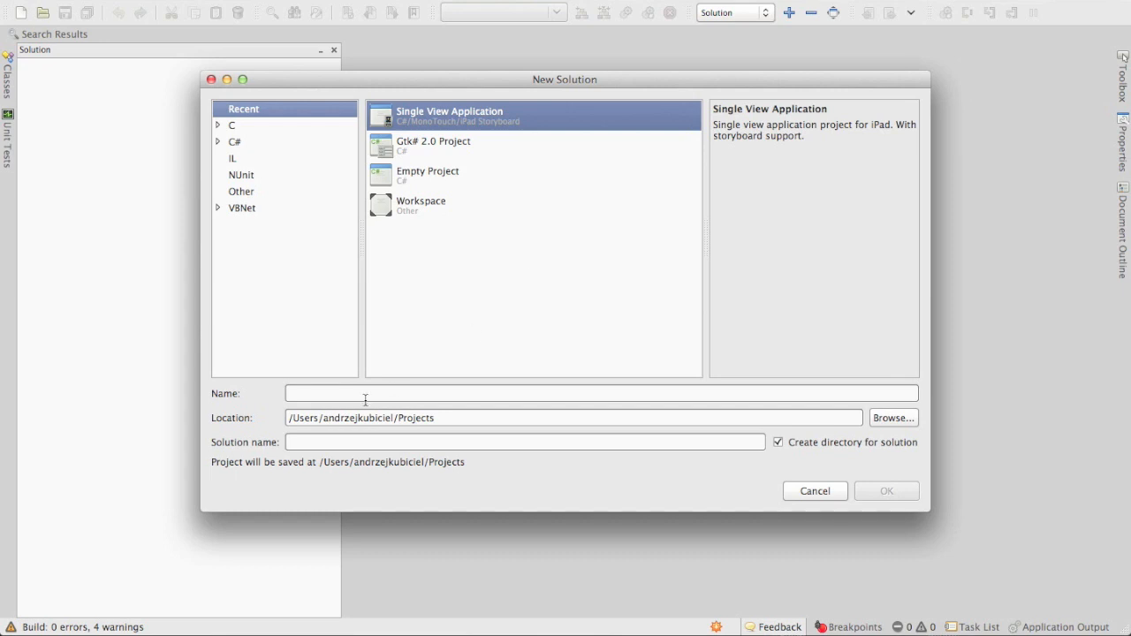
pyautogui.click(892, 417)
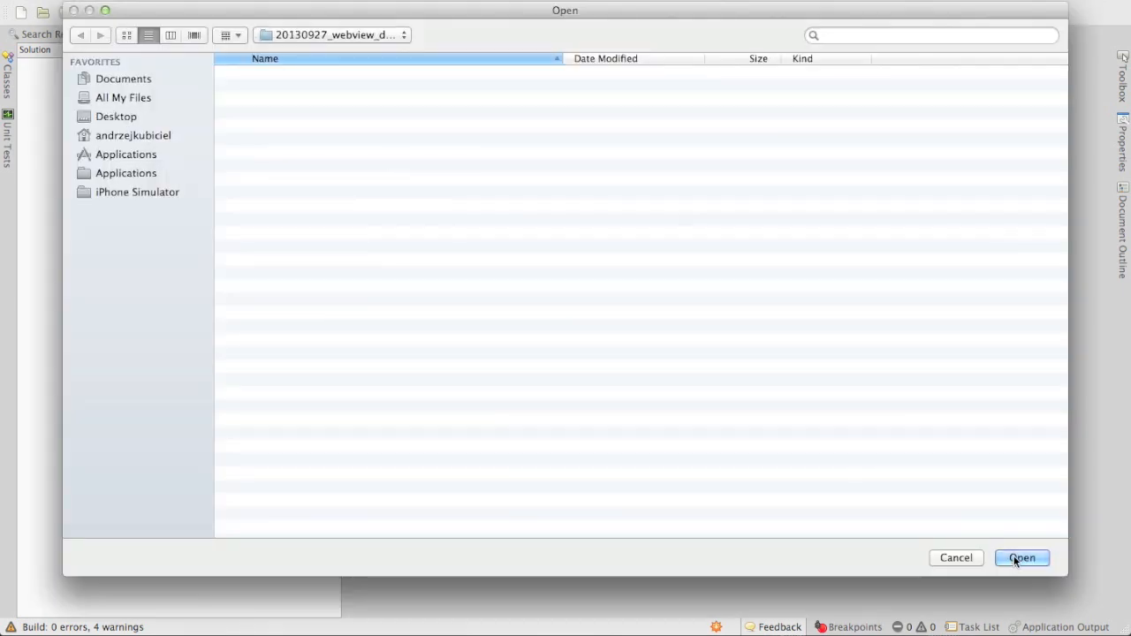
pyautogui.click(1022, 558)
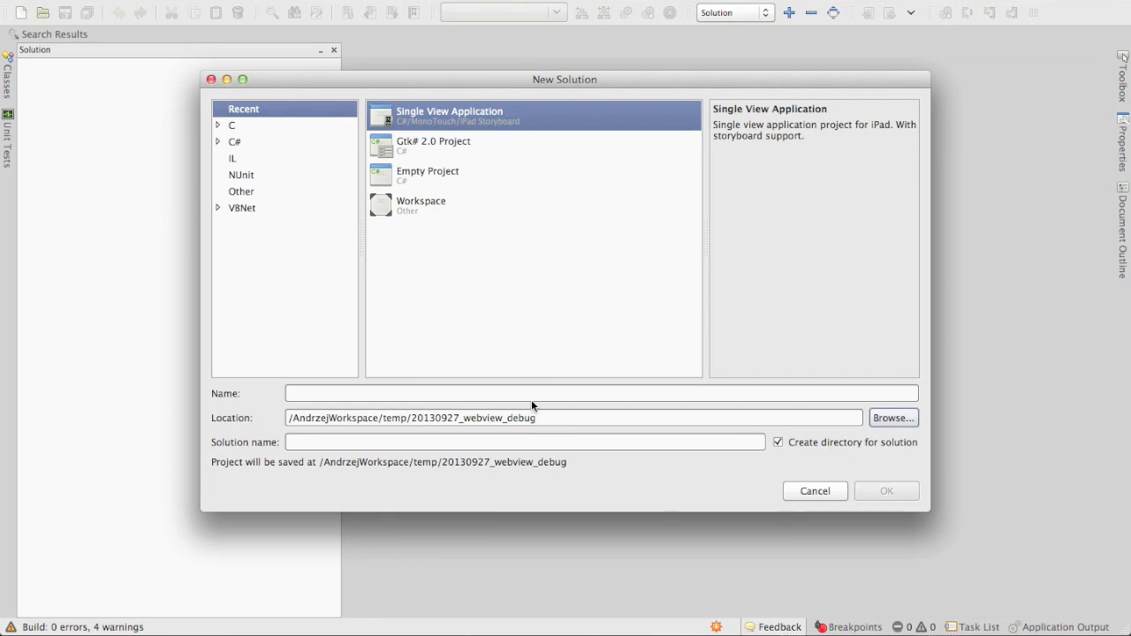
pyautogui.click(601, 393)
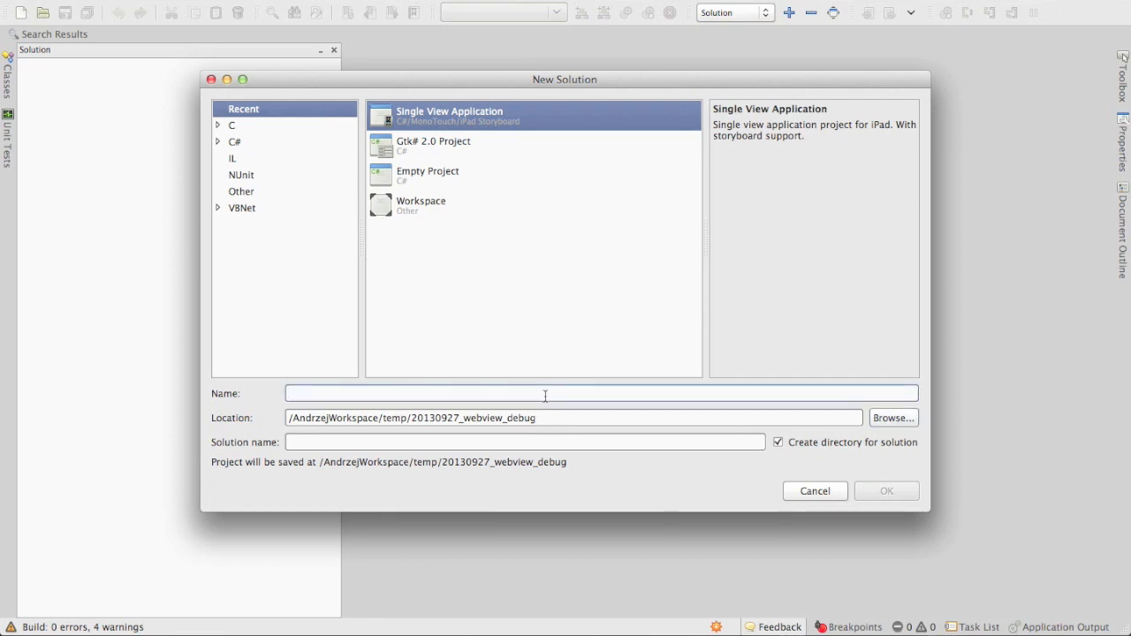
pyautogui.write('uiwebview')
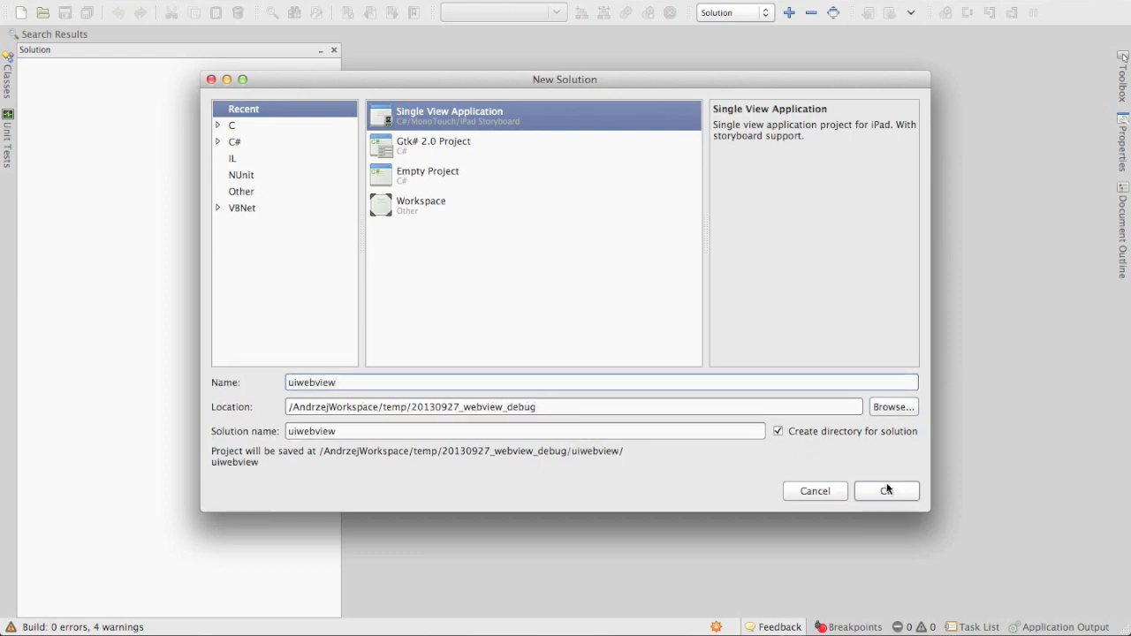
pyautogui.click(886, 490)
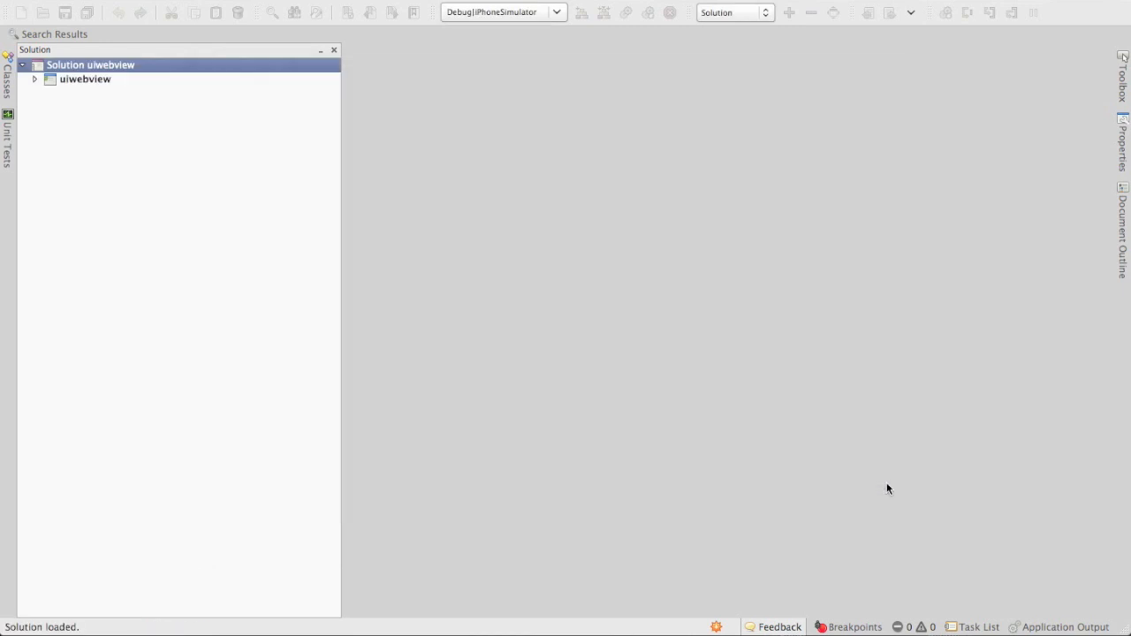
# Open AppDelegate.cs and uiwebviewViewController.cs, scrolling down to ViewDidLoad
pyautogui.doubleClick(107, 121)
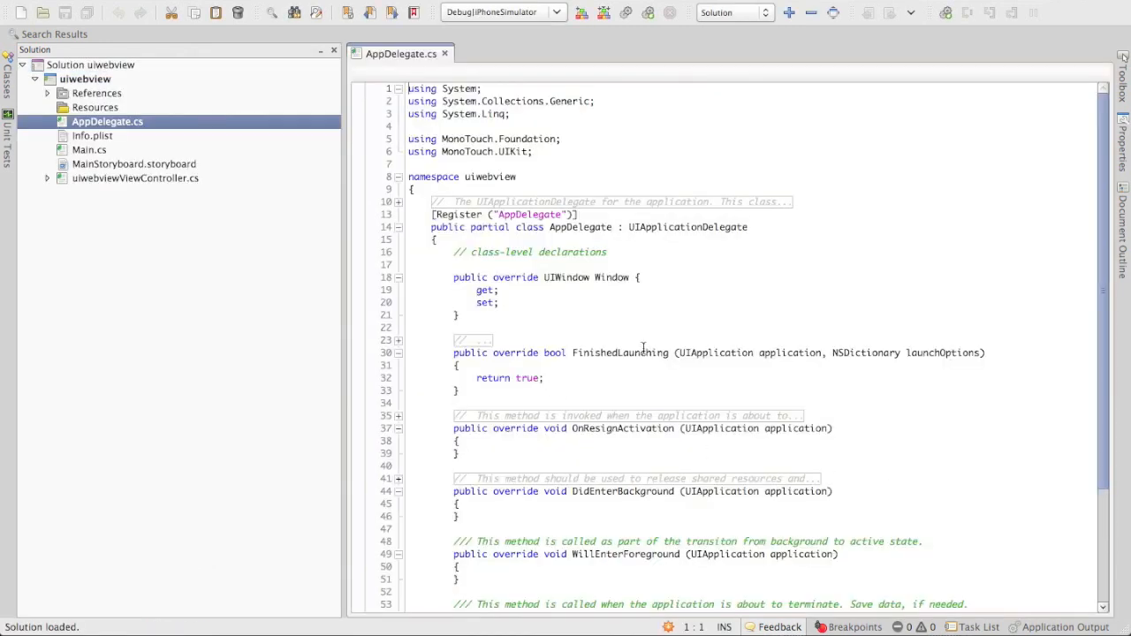
pyautogui.click(135, 177)
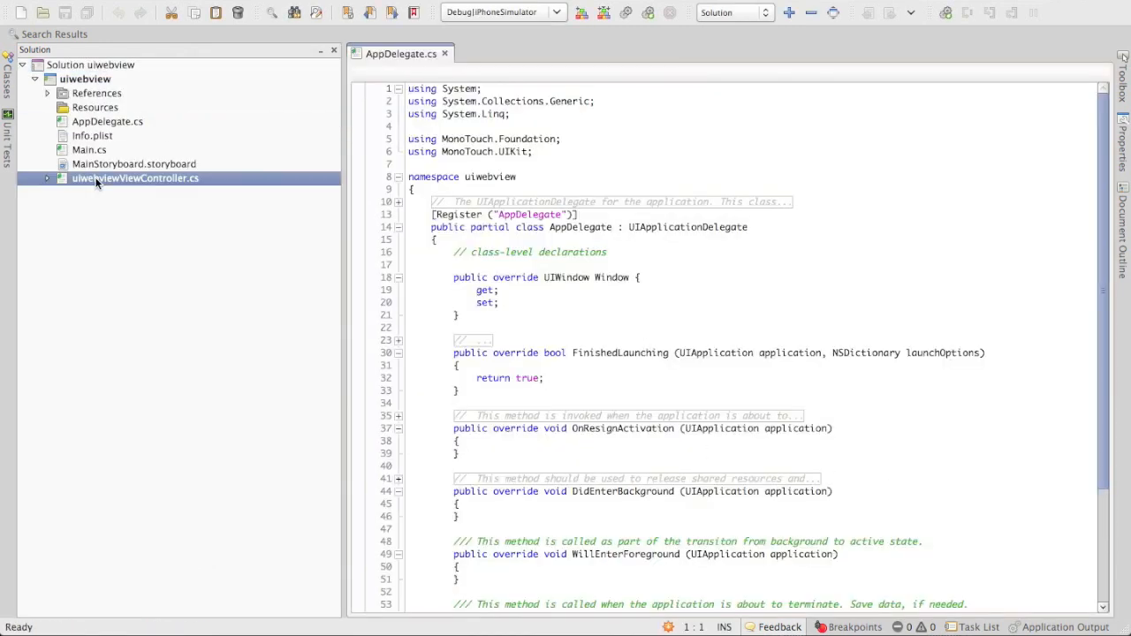
pyautogui.doubleClick(135, 177)
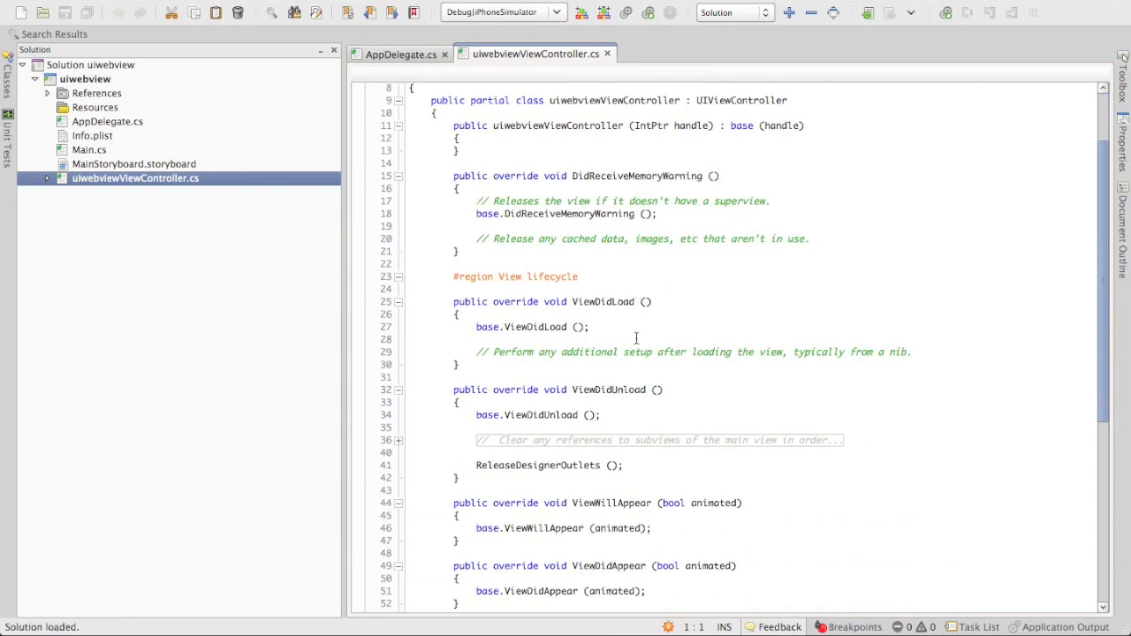
pyautogui.scroll(-3)
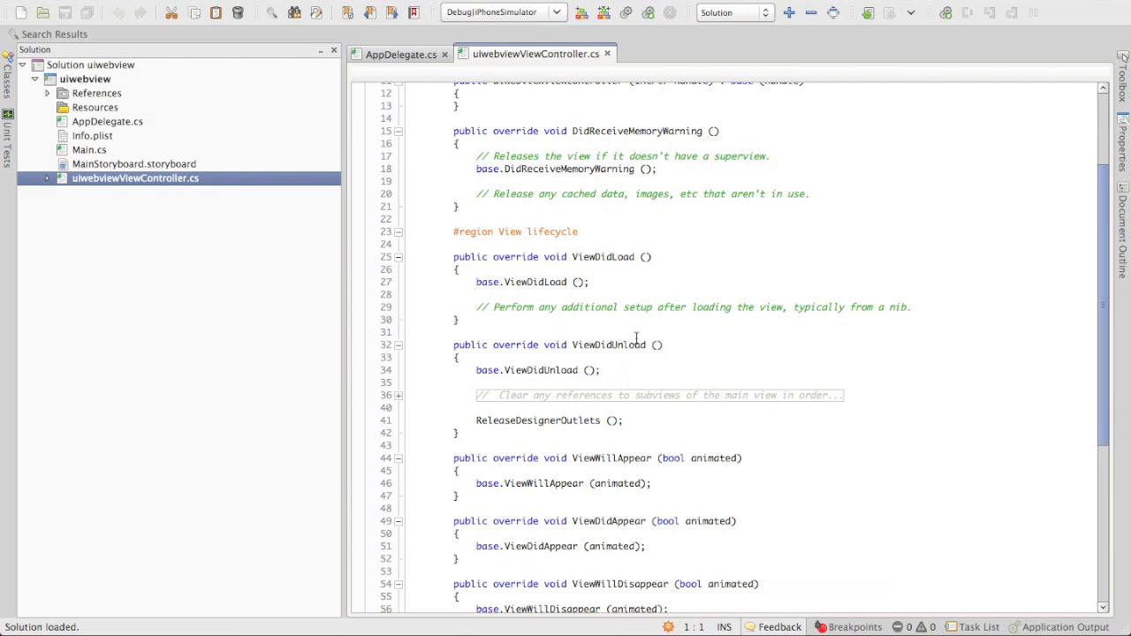
pyautogui.moveTo(569, 483)
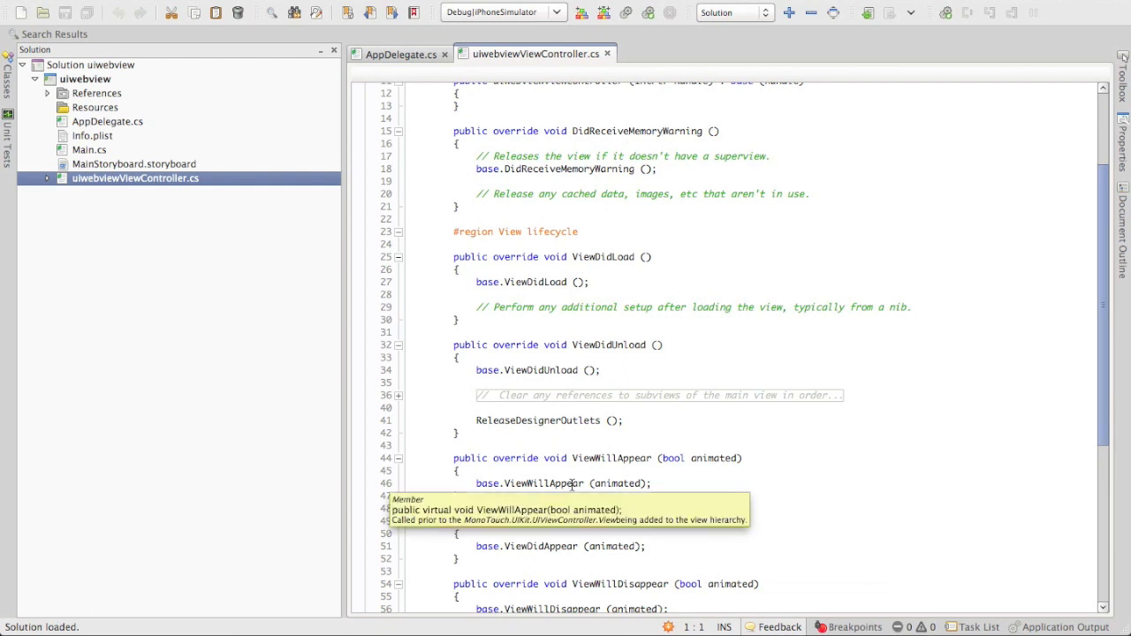
pyautogui.moveTo(619, 501)
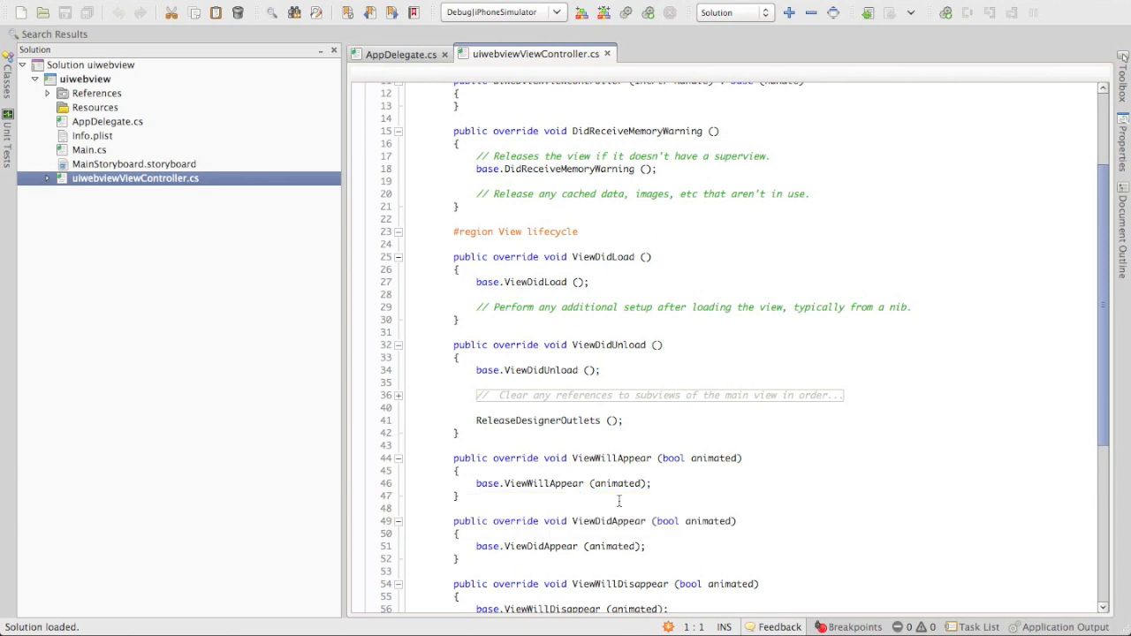
pyautogui.moveTo(626, 323)
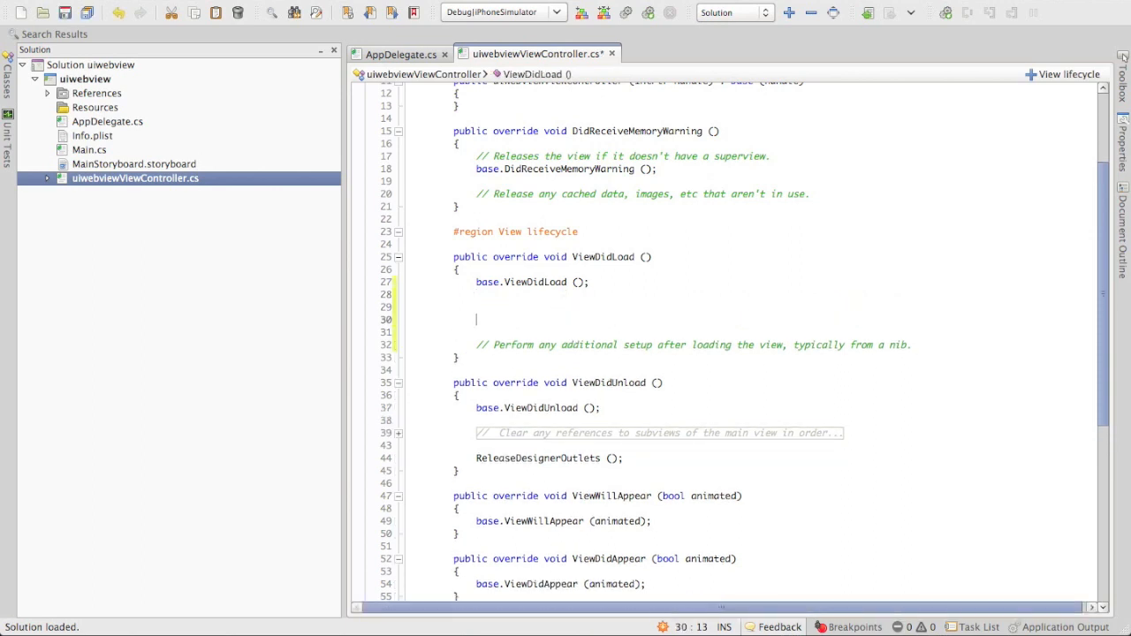
# Declare a UIWebView with new RectangleF(0,0, this.View.Frame.Width, this.View.Frame.Height)
pyautogui.write('Uiw')
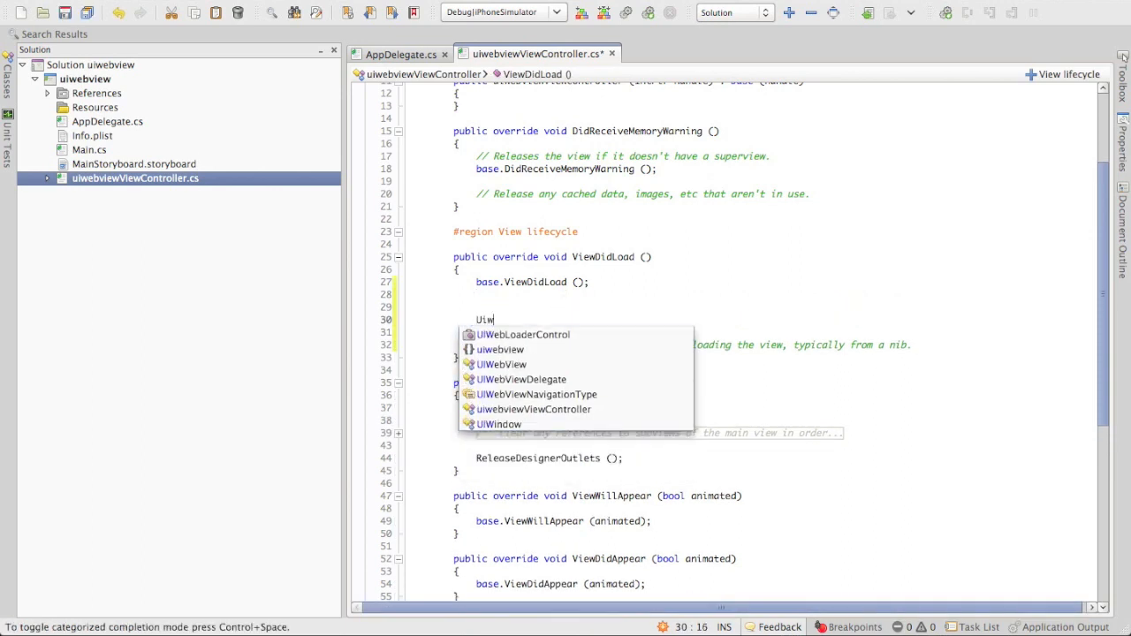
pyautogui.write('eb')
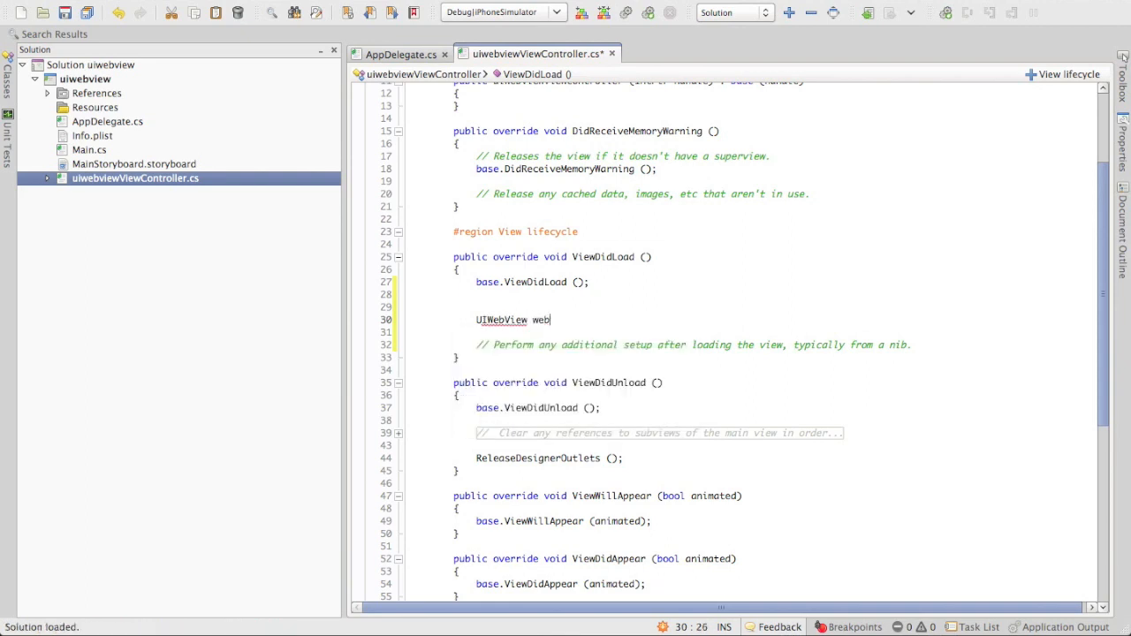
pyautogui.write('view =')
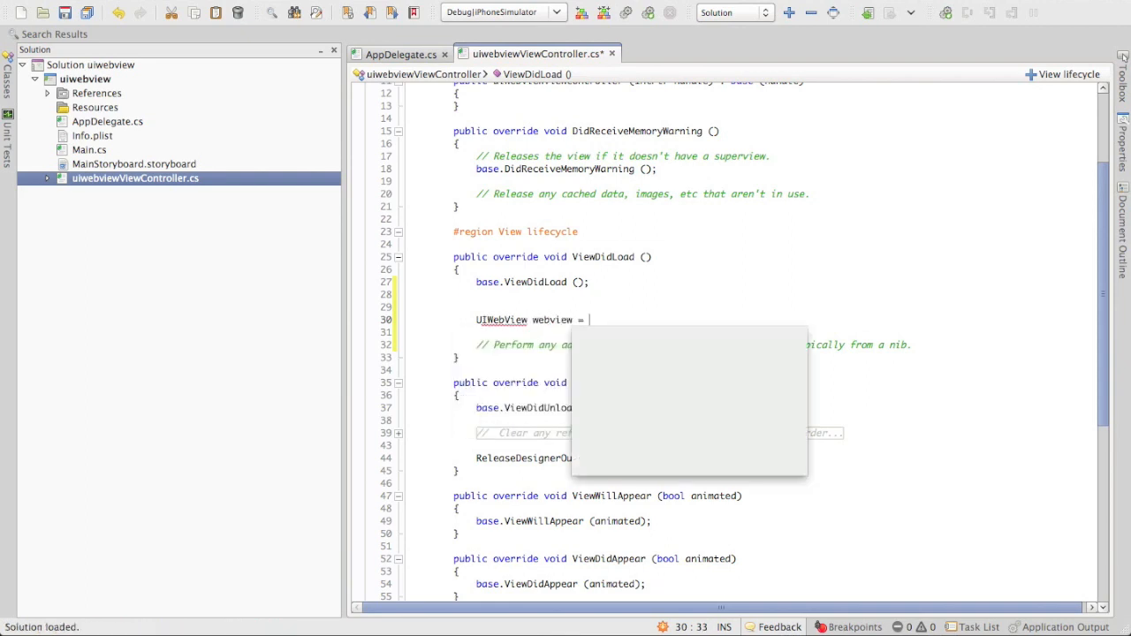
pyautogui.write('new UIWebView(')
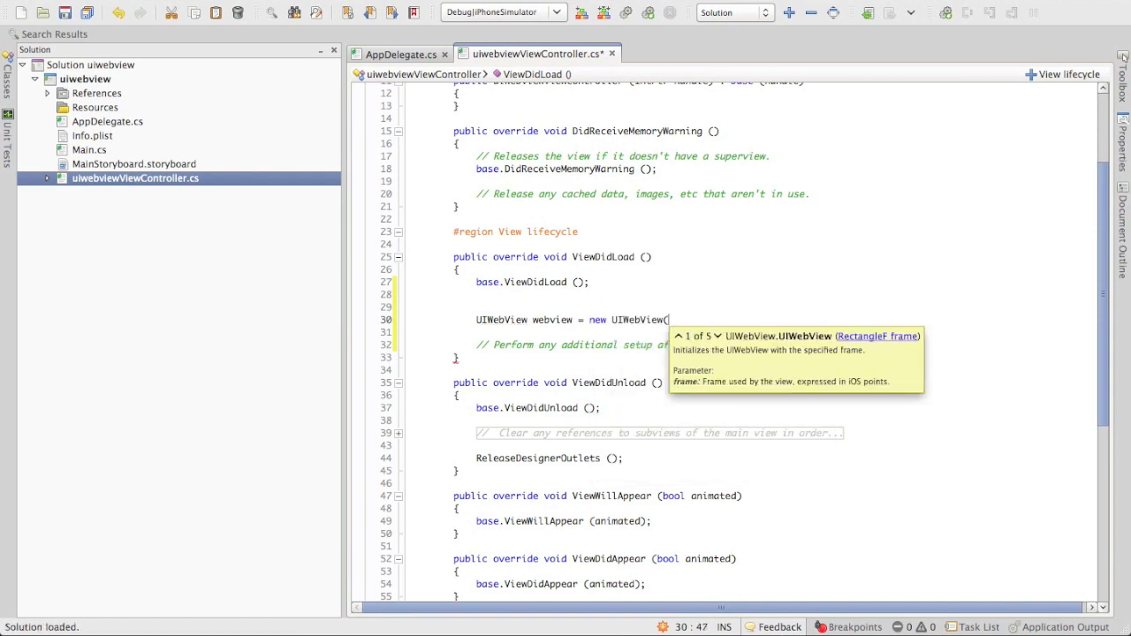
pyautogui.write('new re')
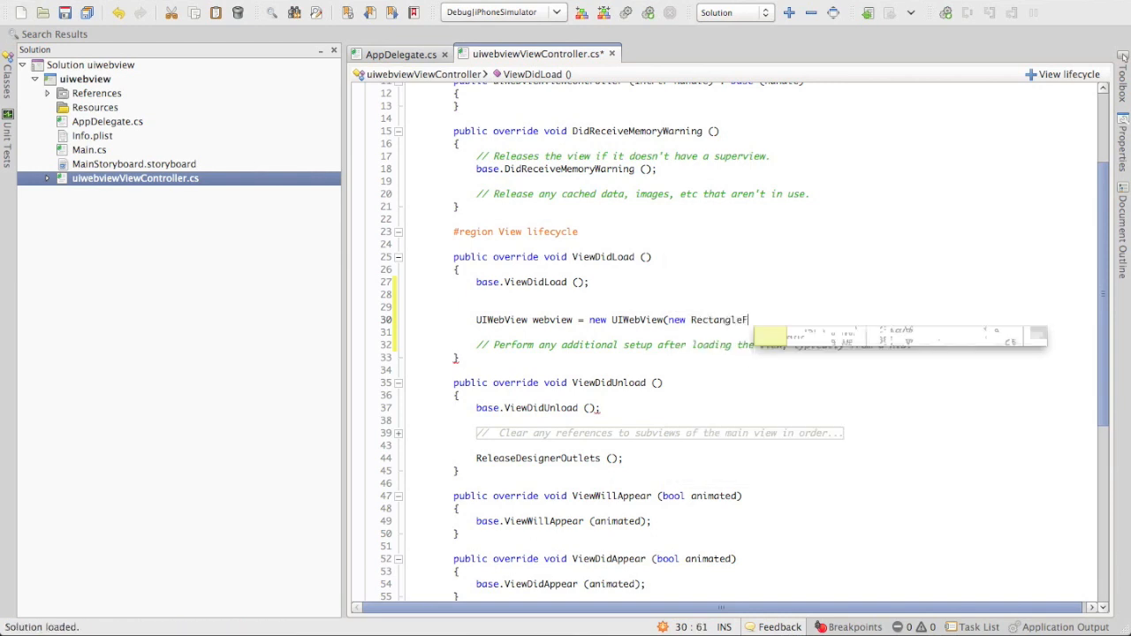
pyautogui.write('(0,0')
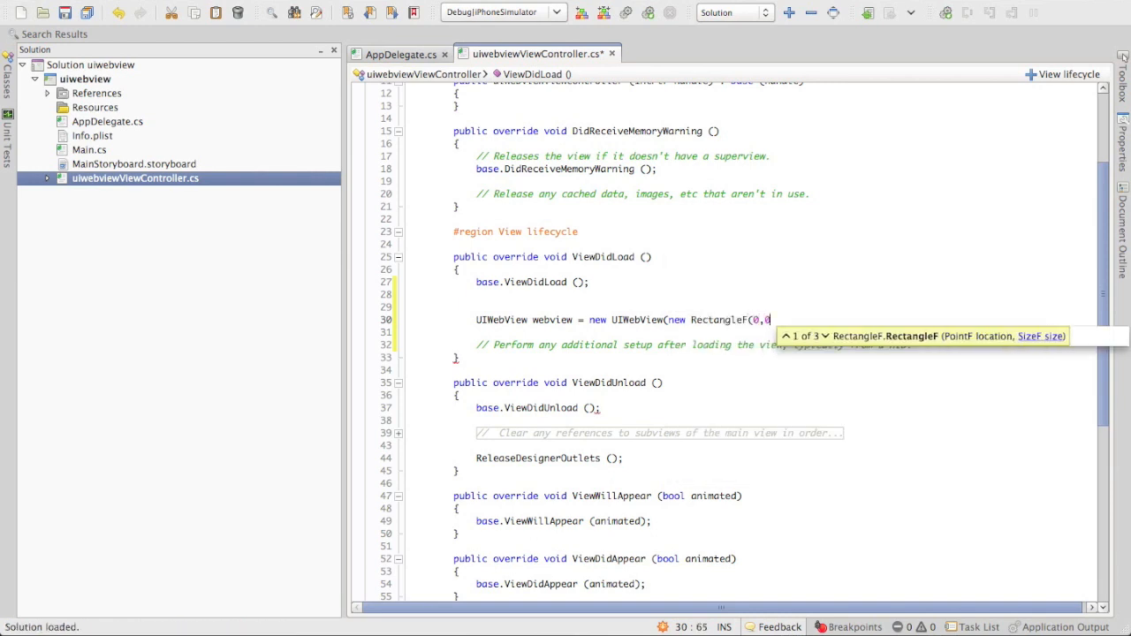
pyautogui.write(', this')
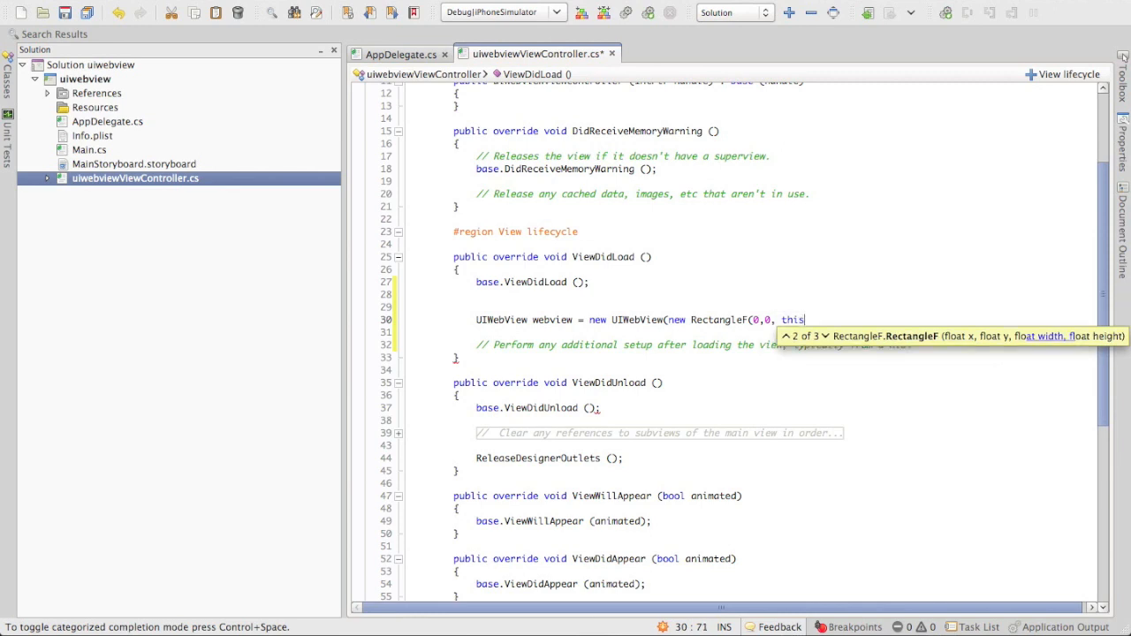
pyautogui.write('view')
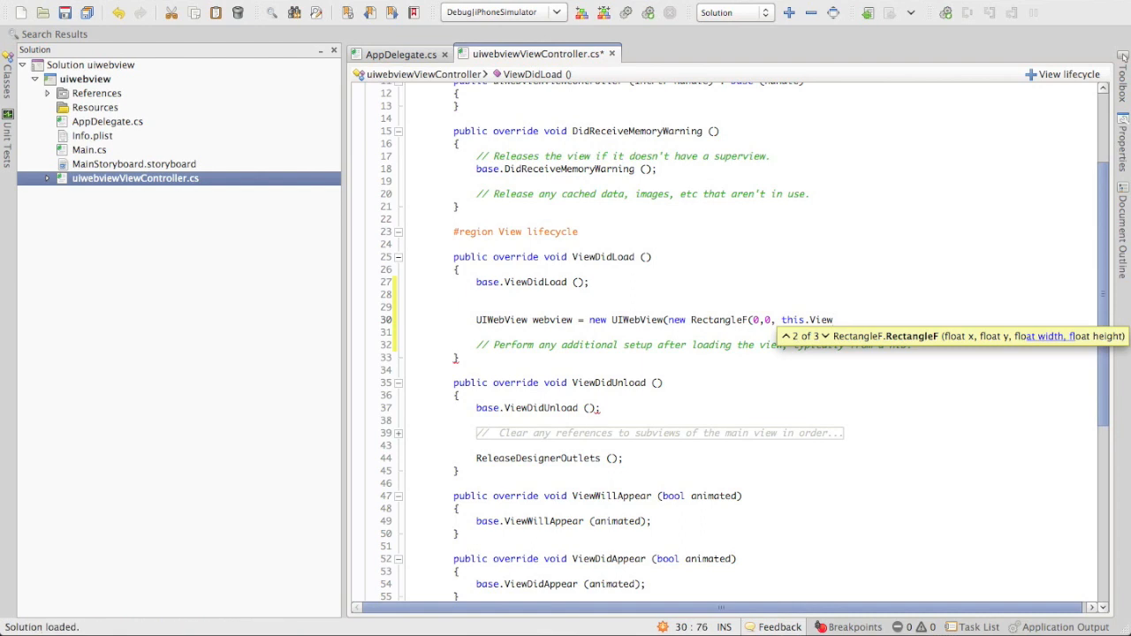
pyautogui.write('.')
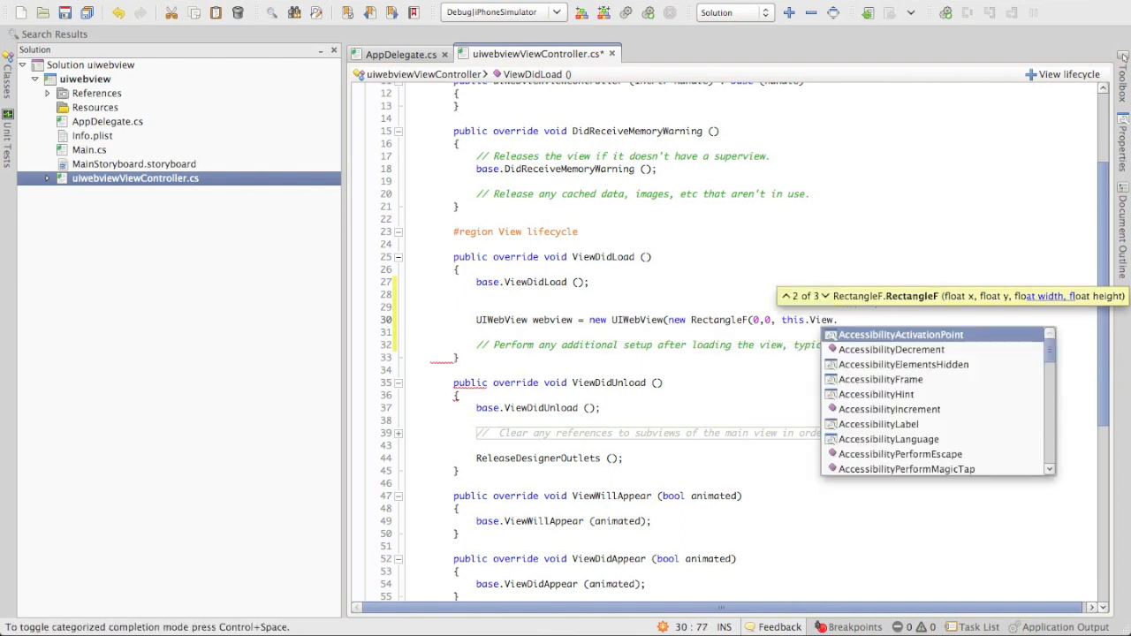
pyautogui.write('Frame.Width,')
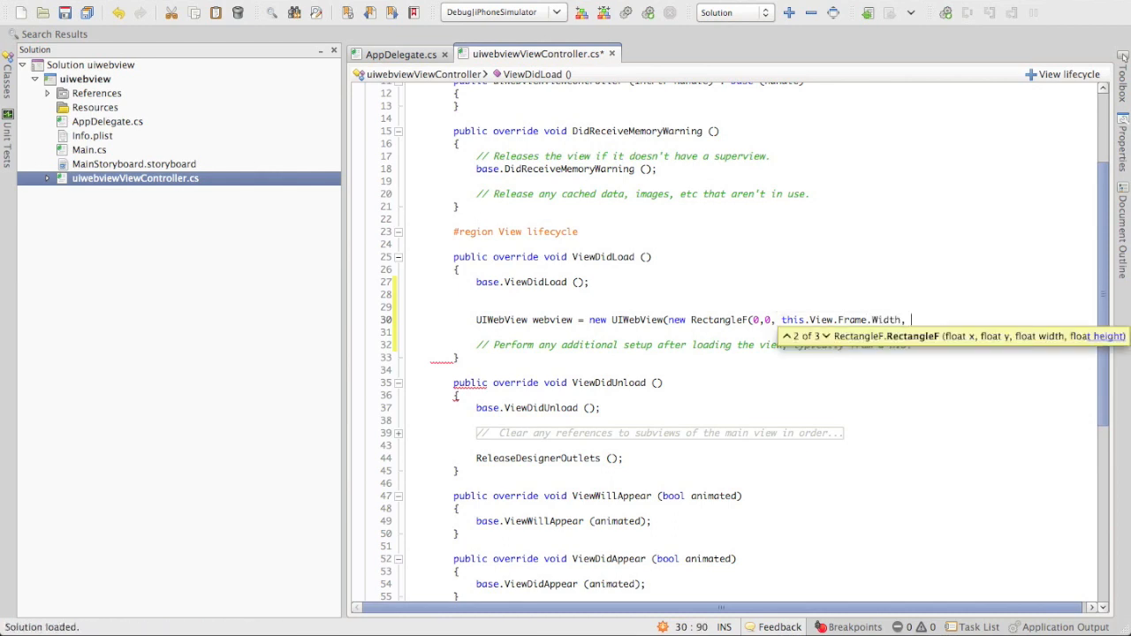
pyautogui.write('this')
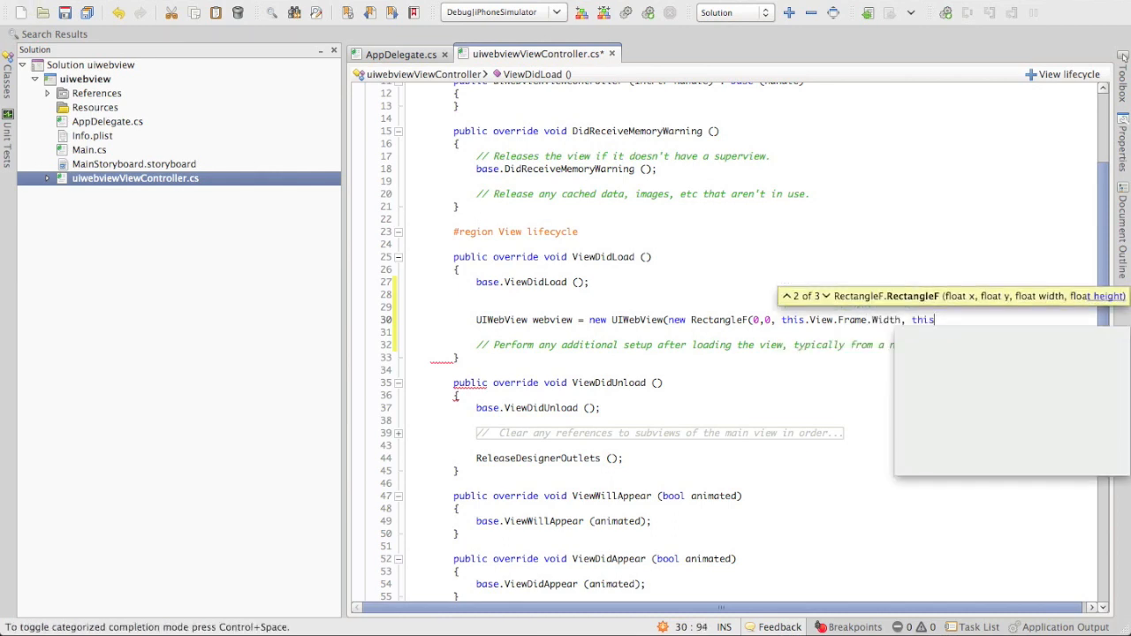
pyautogui.write('.View')
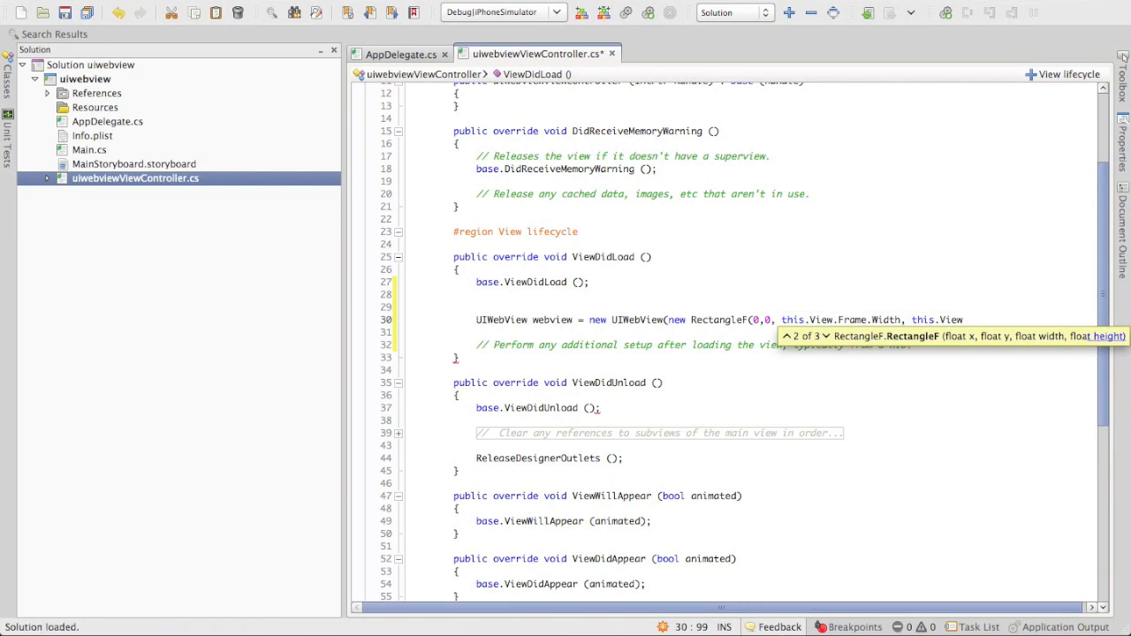
pyautogui.write('.F')
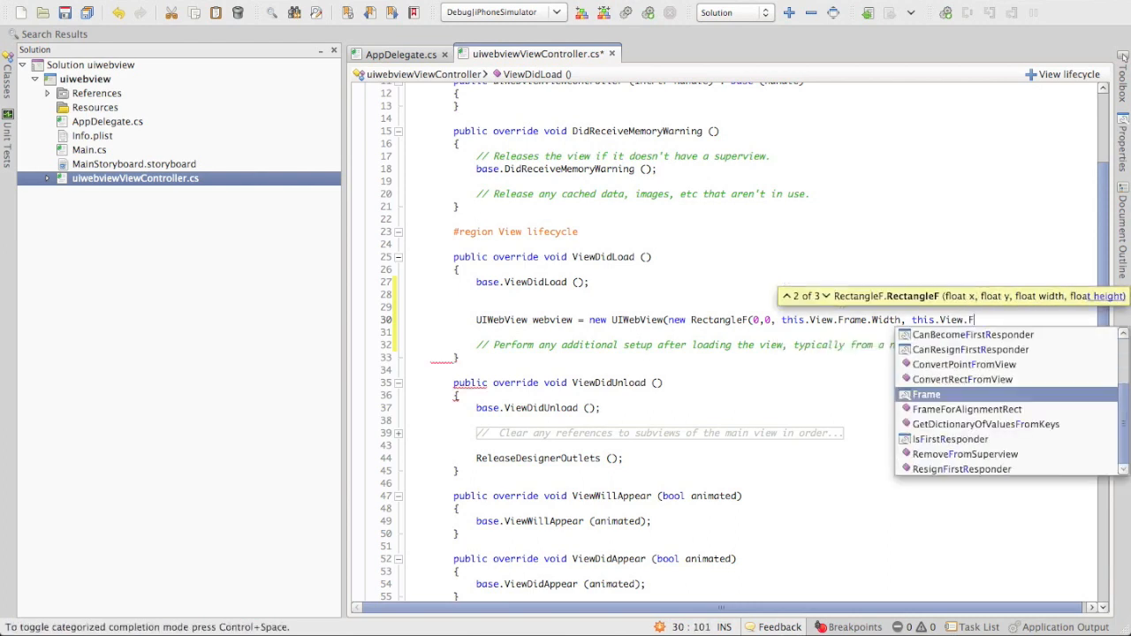
pyautogui.write('he')
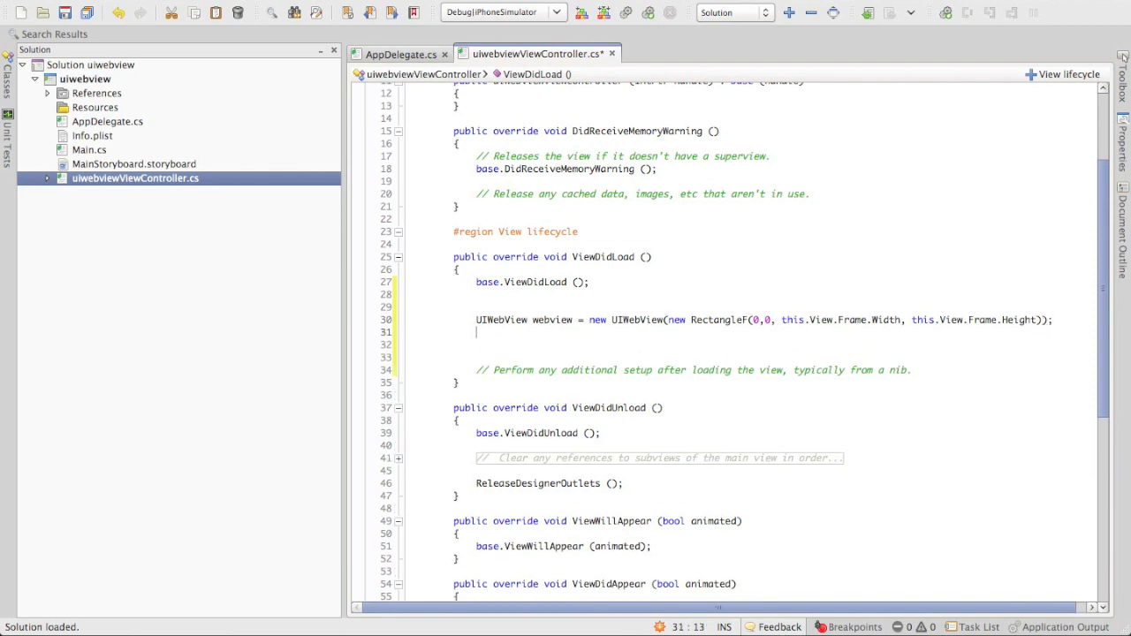
pyautogui.write('NSU')
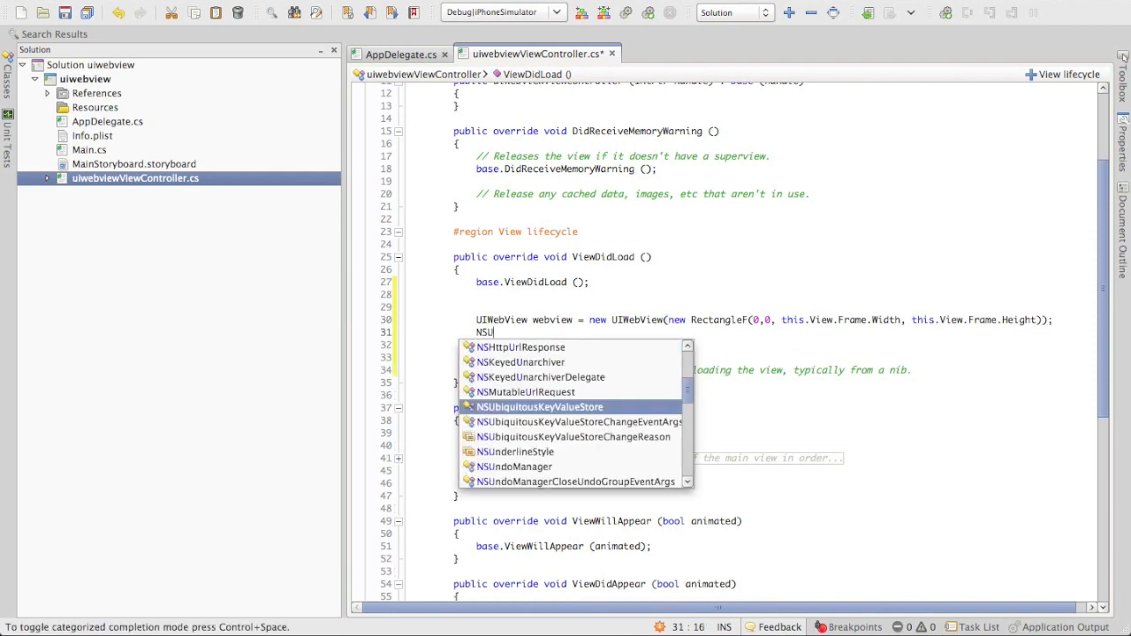
pyautogui.write('rl')
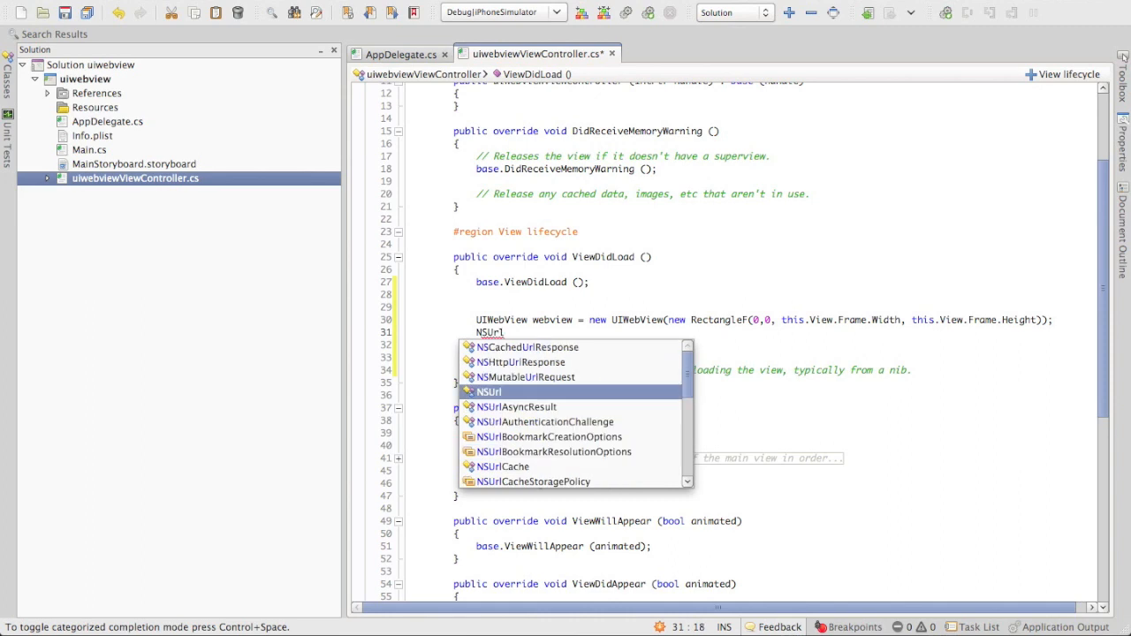
pyautogui.write('url =')
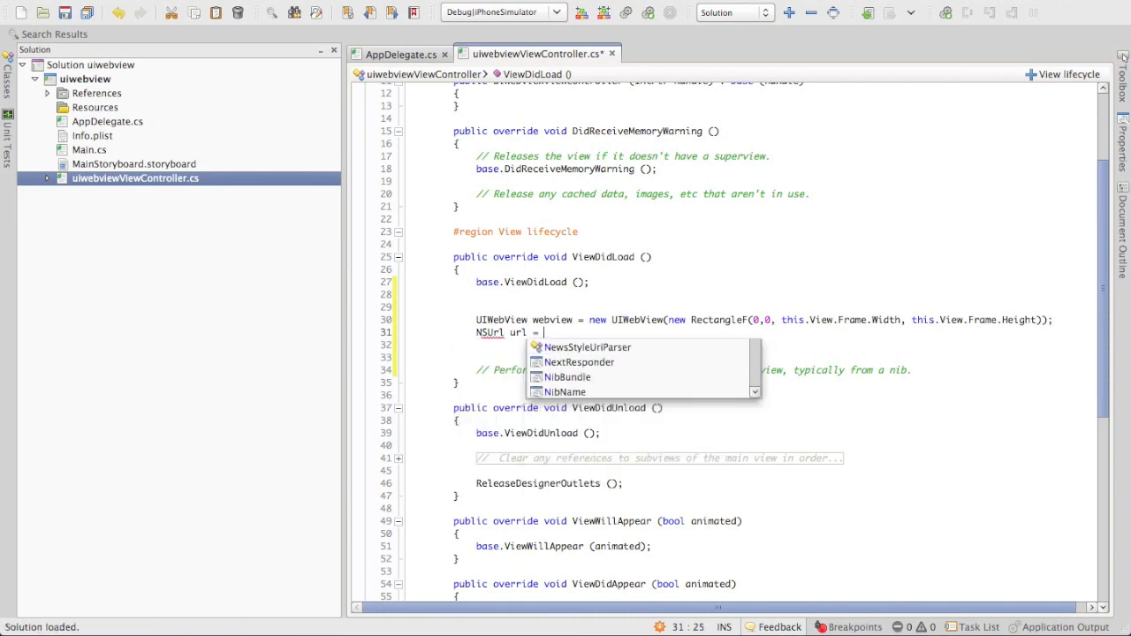
pyautogui.write('new NSUrl("");')
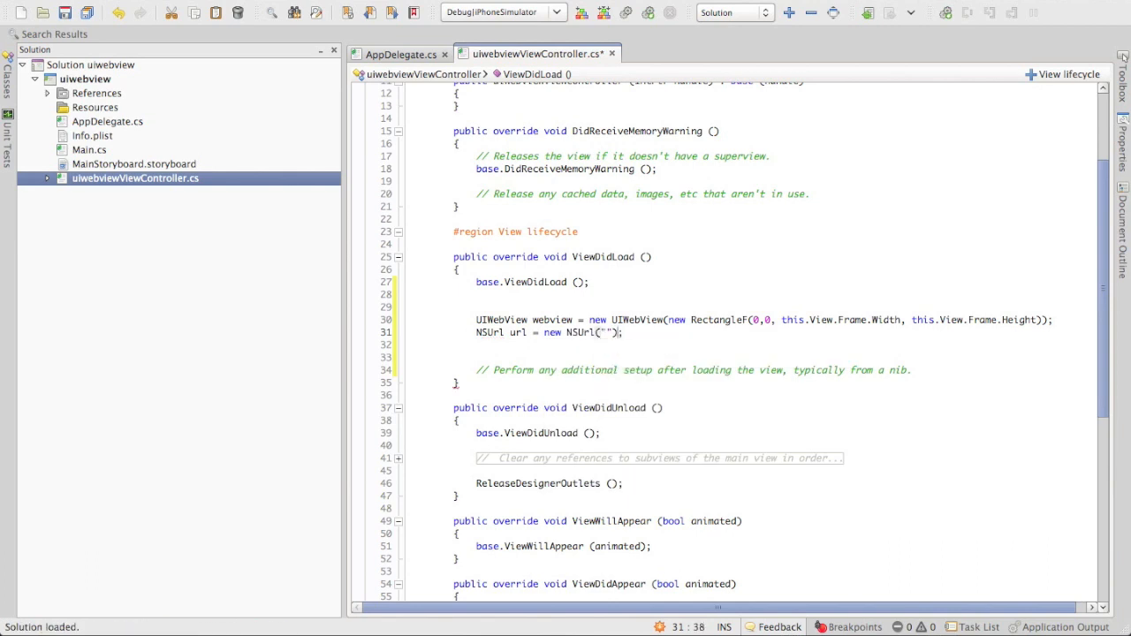
pyautogui.write('htt')
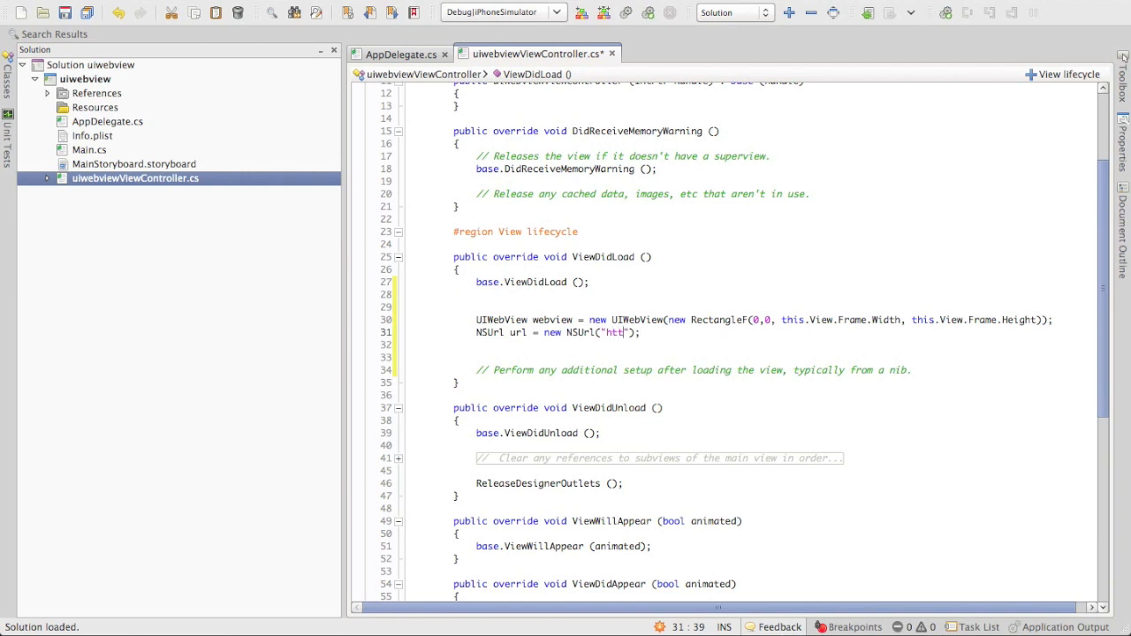
pyautogui.write('p://')
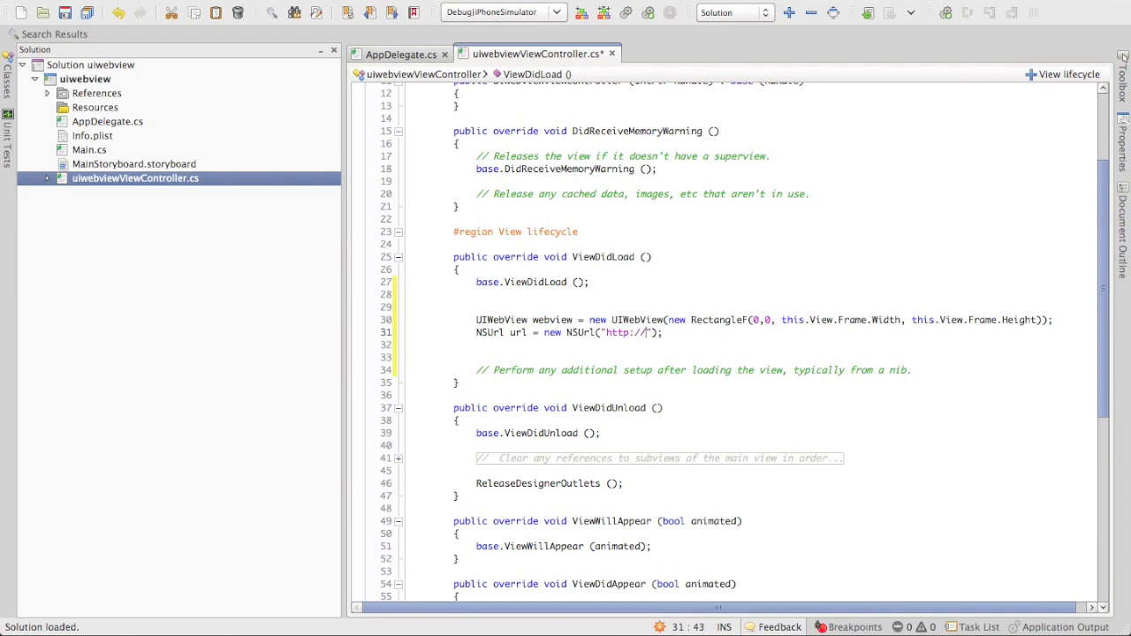
pyautogui.write('www.')
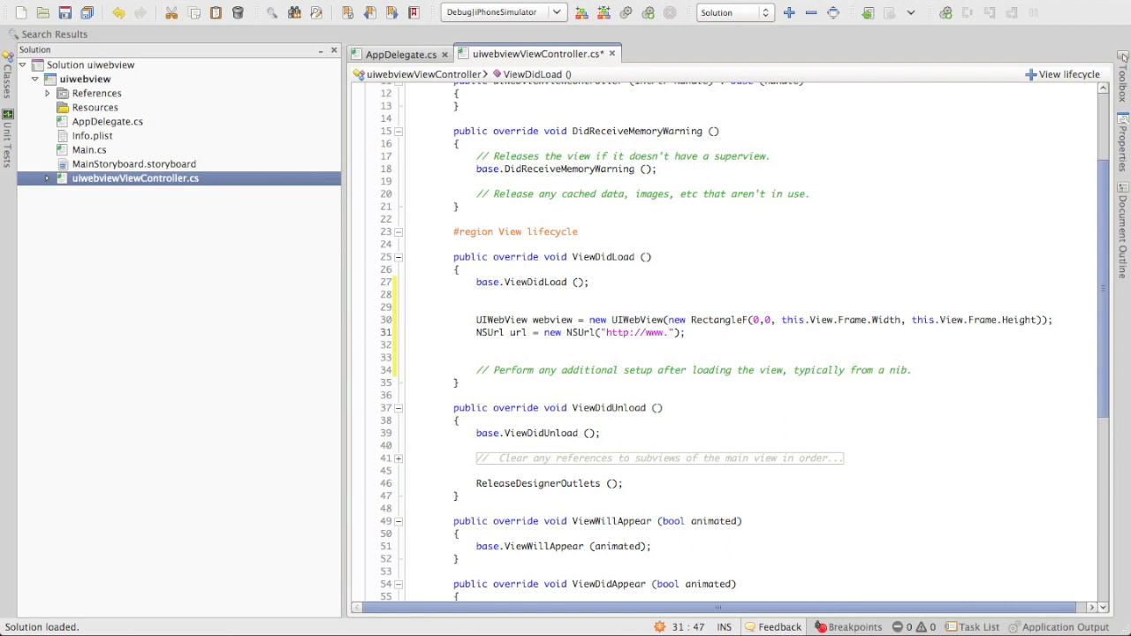
pyautogui.write('we')
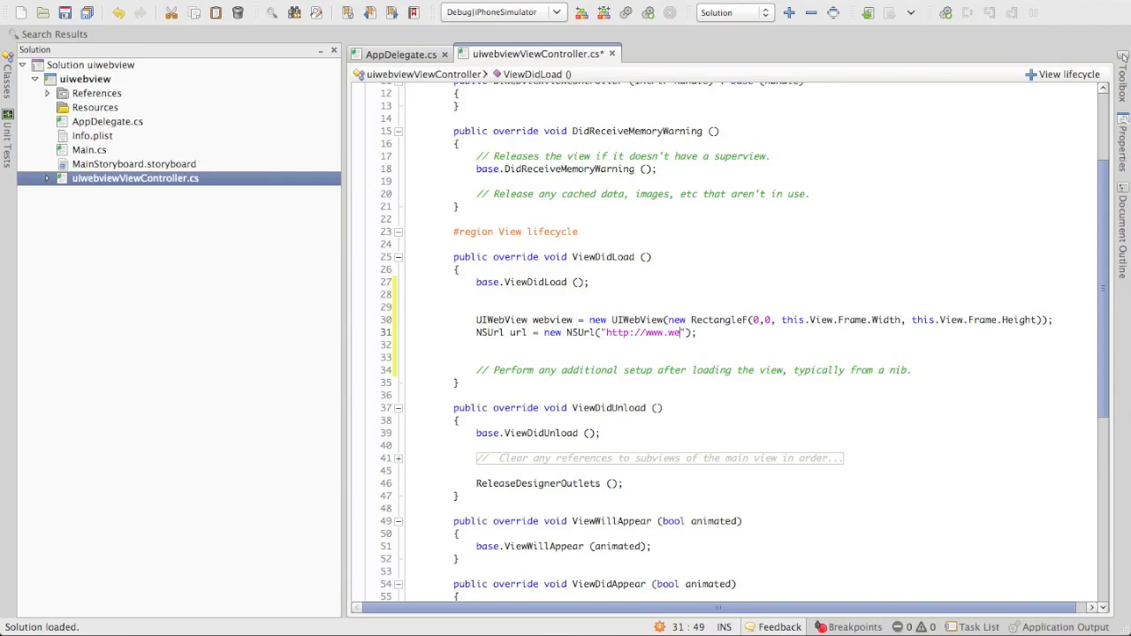
pyautogui.write('shootonlin')
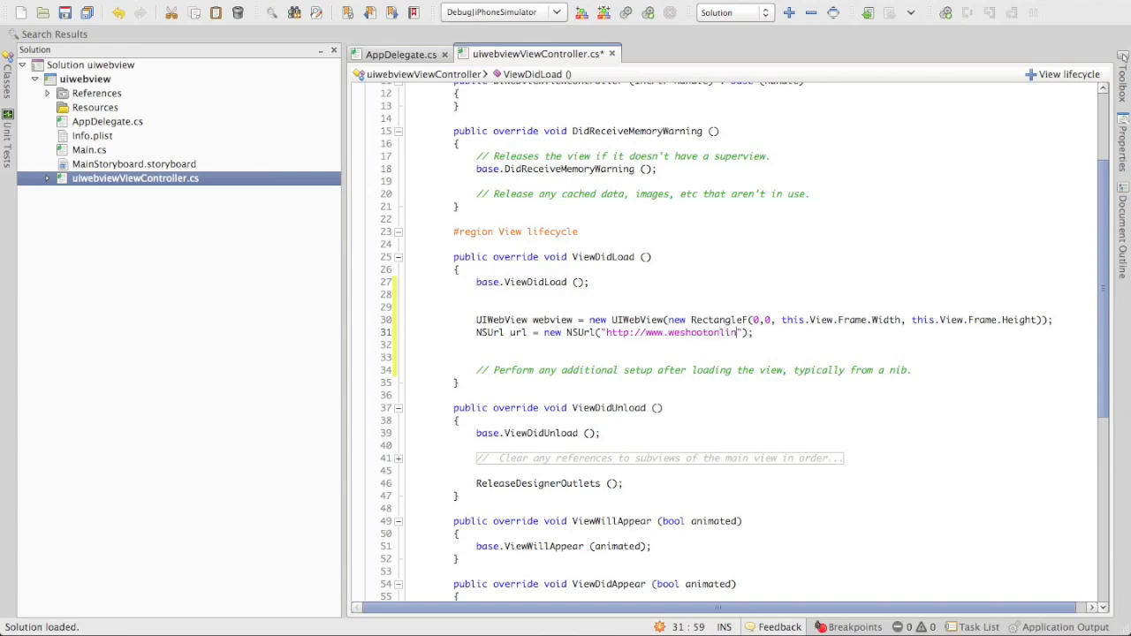
pyautogui.write('e.com')
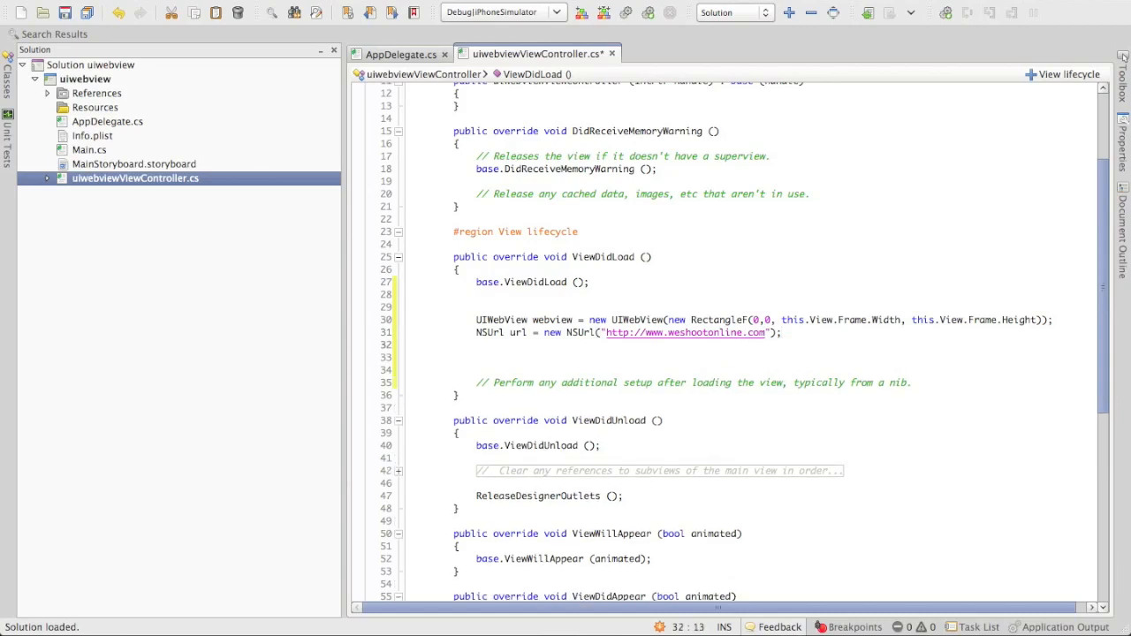
pyautogui.write('NSUrlRequest')
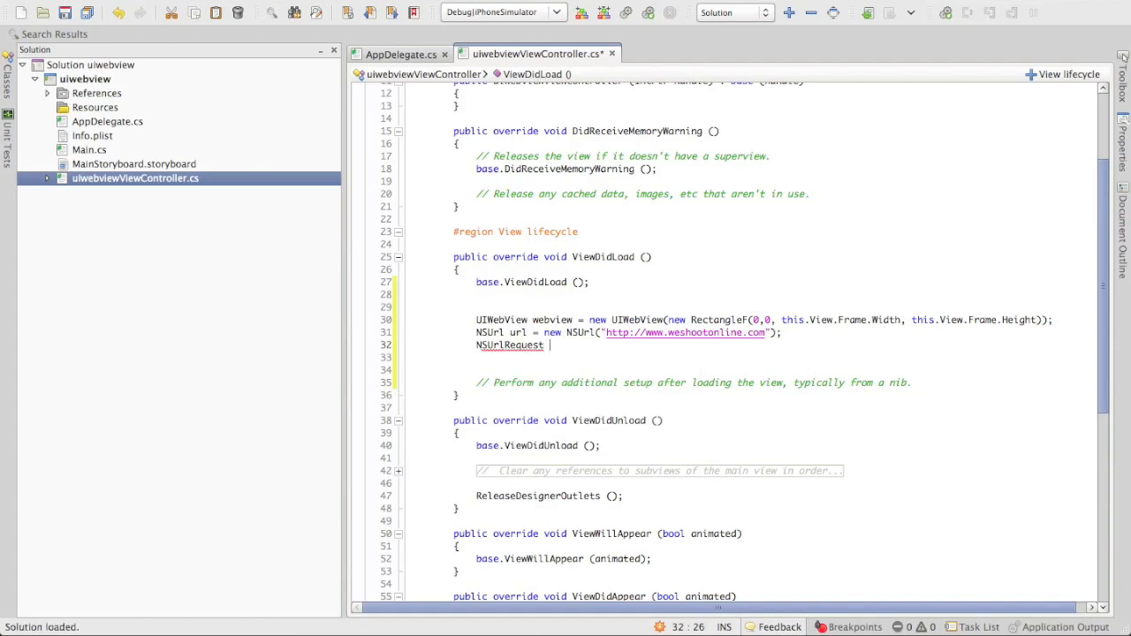
# Add NSUrlRequest urlRequest = new NSUrlRequest(url) and begin the webview load line
pyautogui.write('urlRequ')
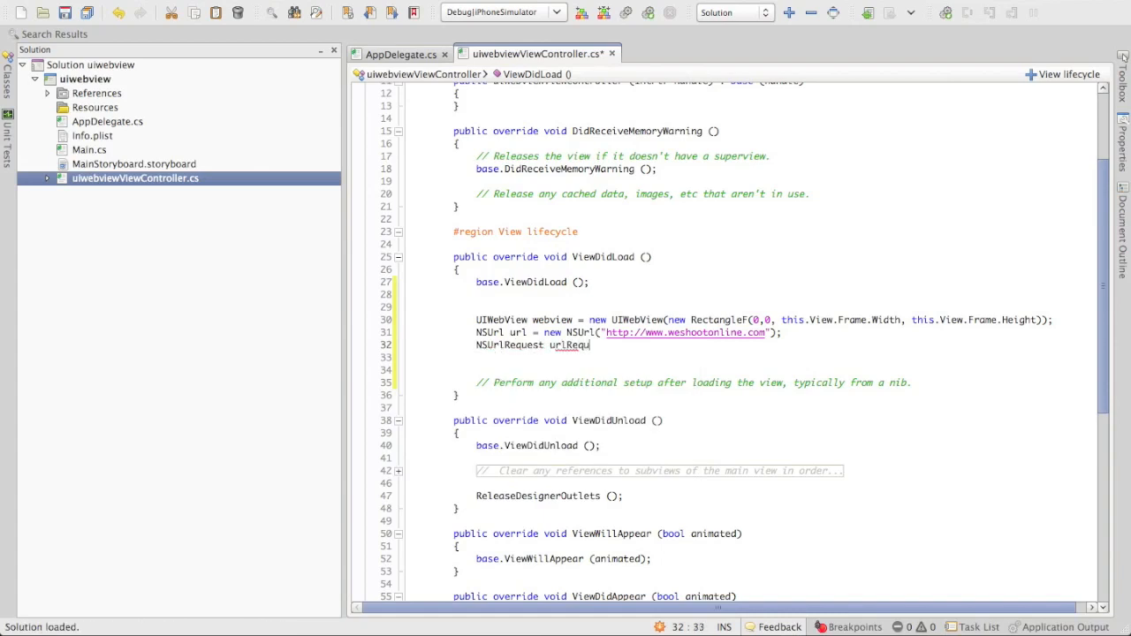
pyautogui.write('est =')
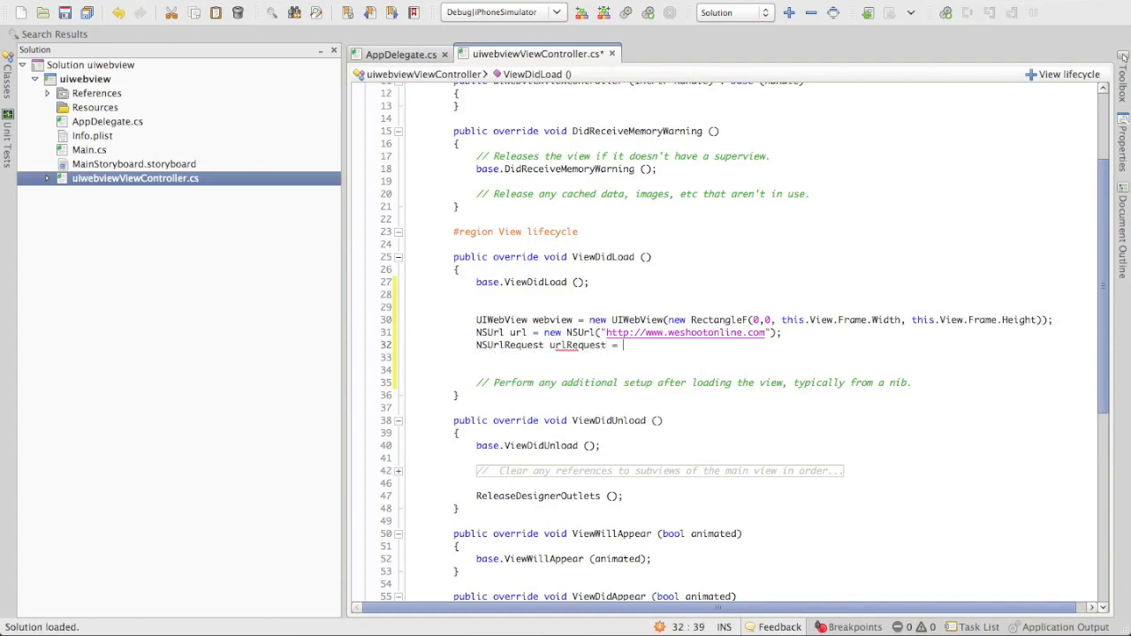
pyautogui.write('new NSUrlRequest(')
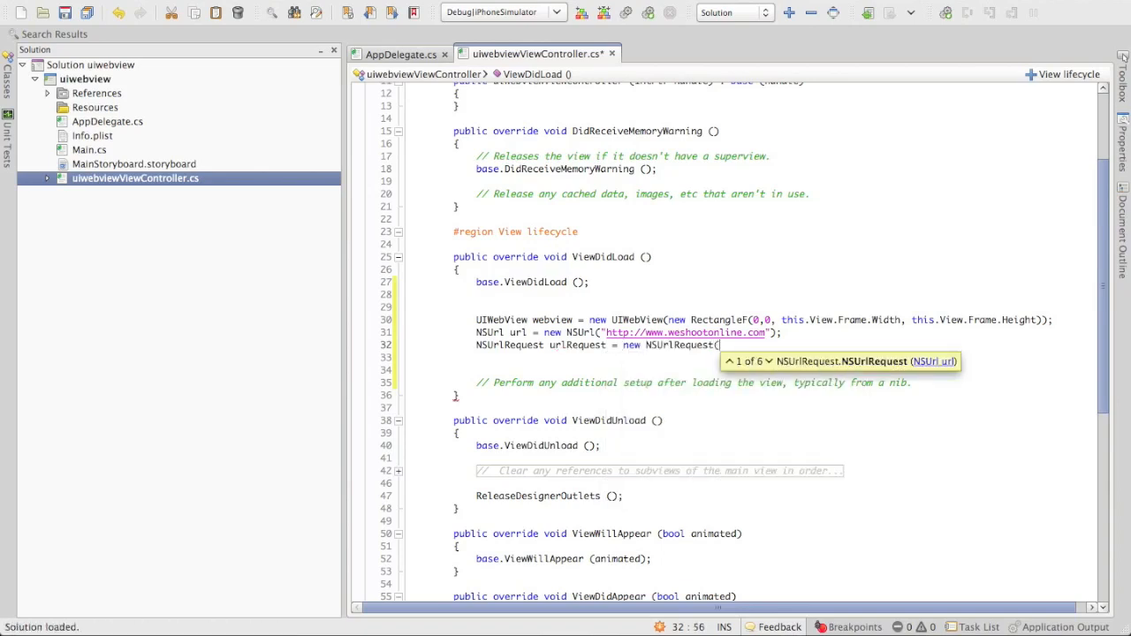
pyautogui.write('url);')
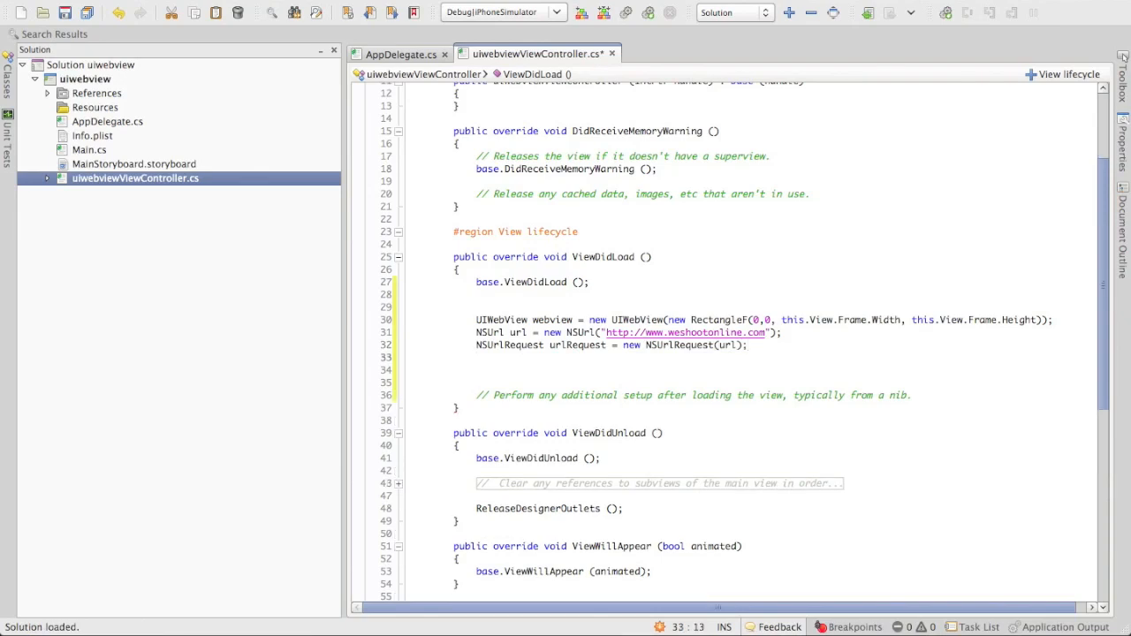
pyautogui.write('webview.loa')
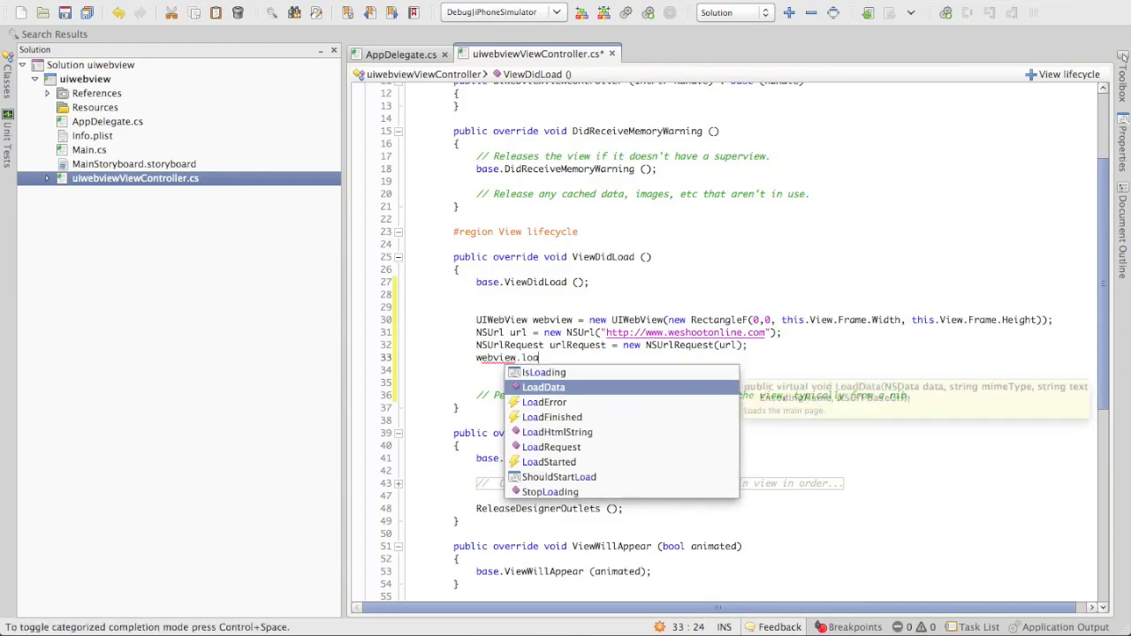
# Call webview.LoadRequest(urlRequest) and add this.View.AddSubview(webview)
pyautogui.press('Escape')
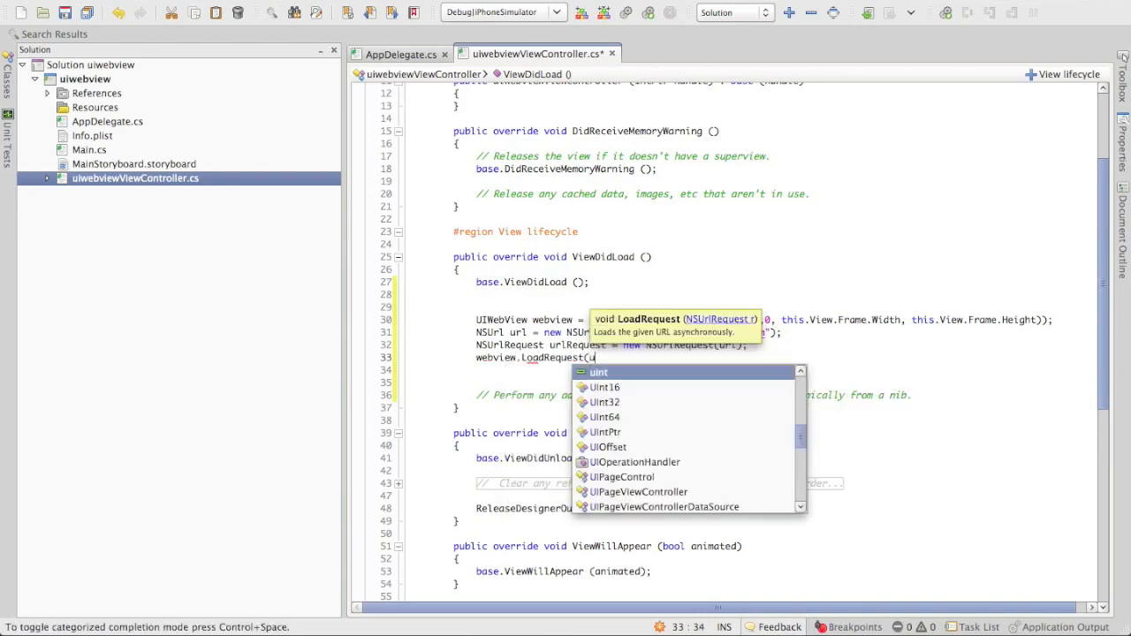
pyautogui.write('rlre')
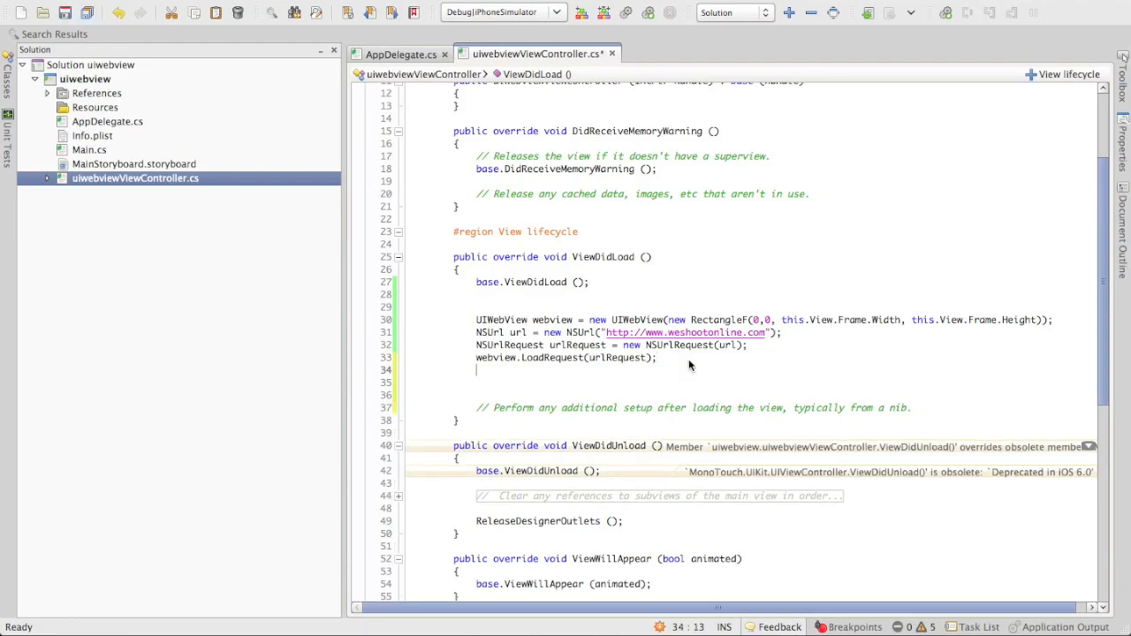
pyautogui.write('this.add')
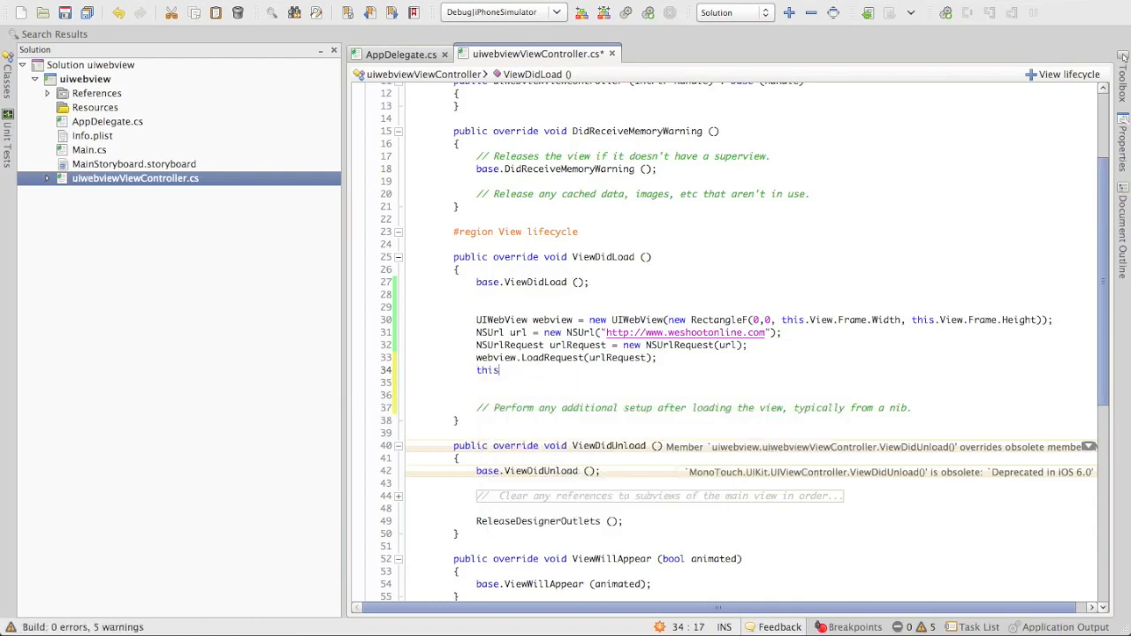
pyautogui.write('.View')
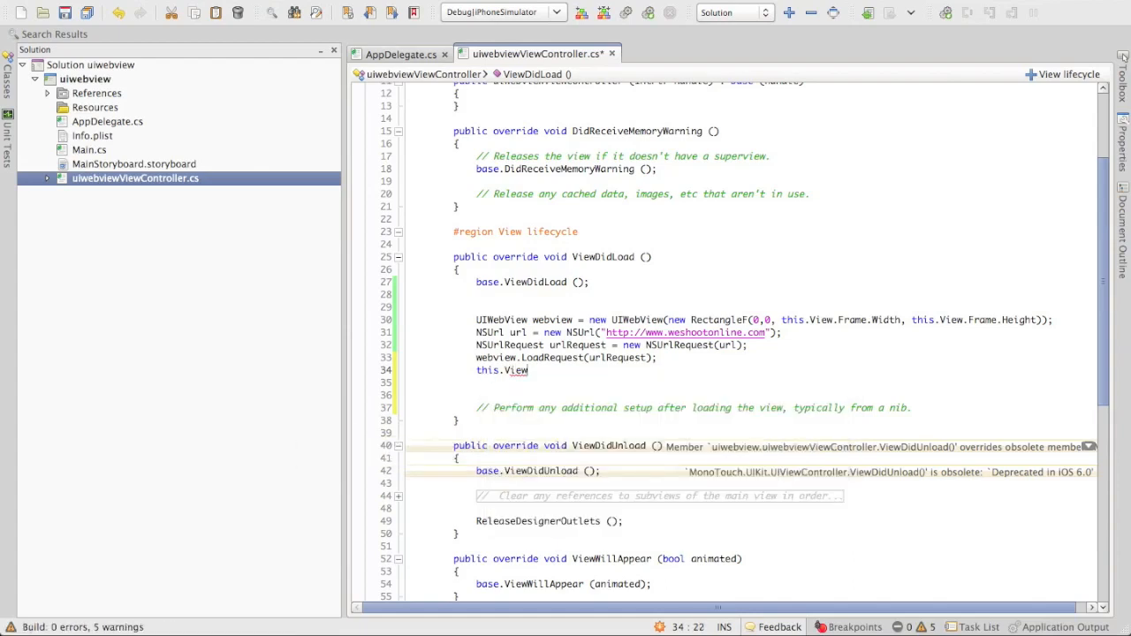
pyautogui.write('.AddSubview')
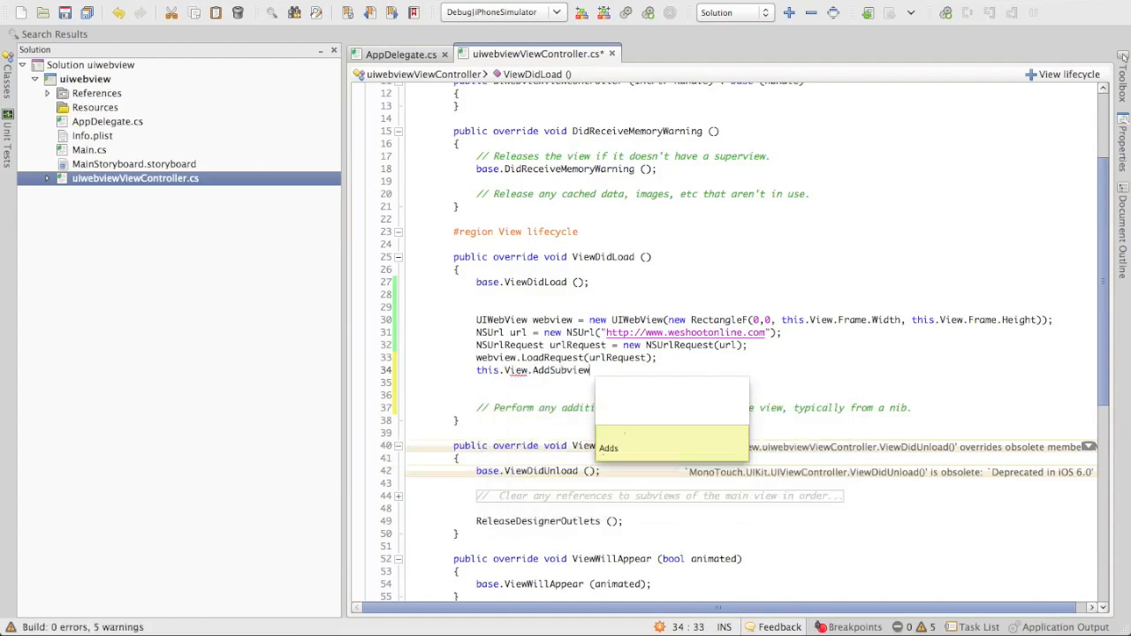
pyautogui.write('(webview')
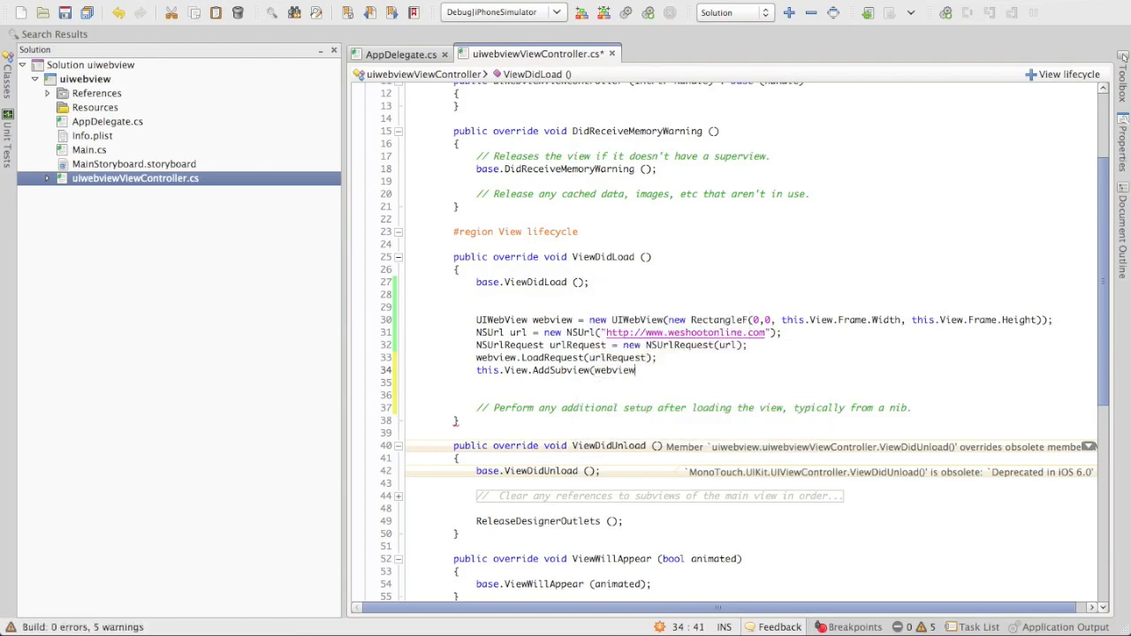
pyautogui.write(');')
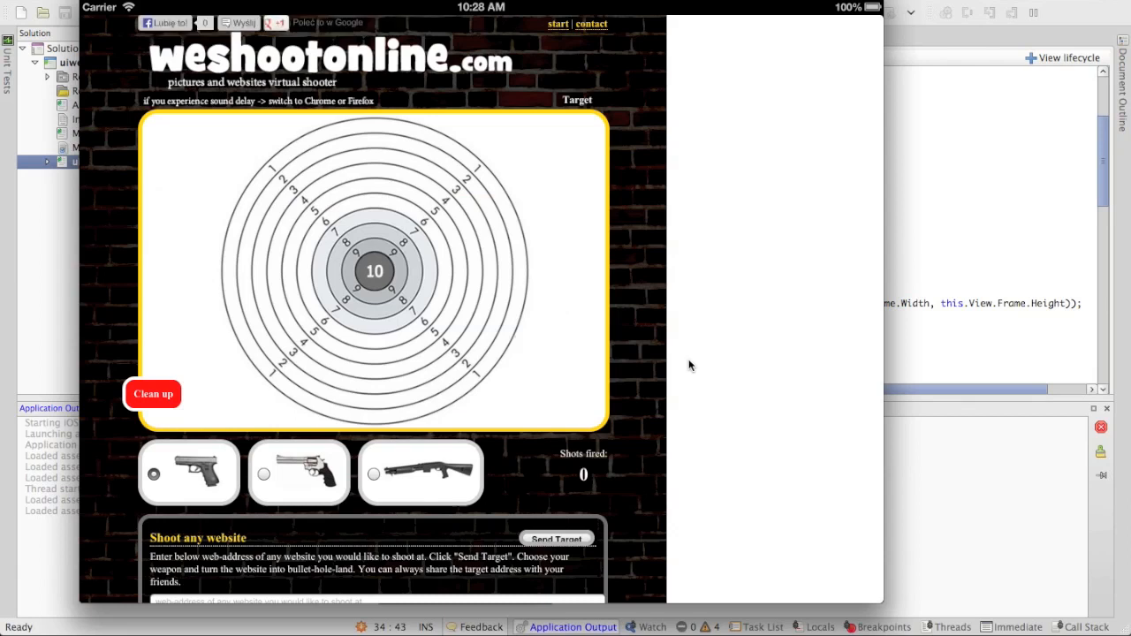
pyautogui.moveTo(302, 311)
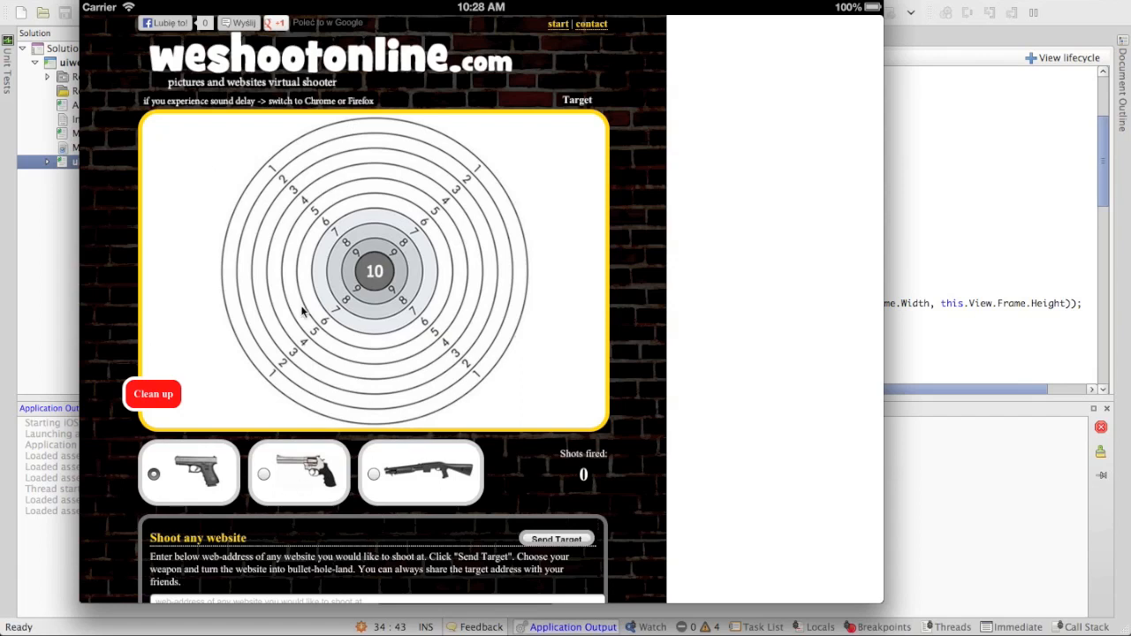
pyautogui.moveTo(287, 360)
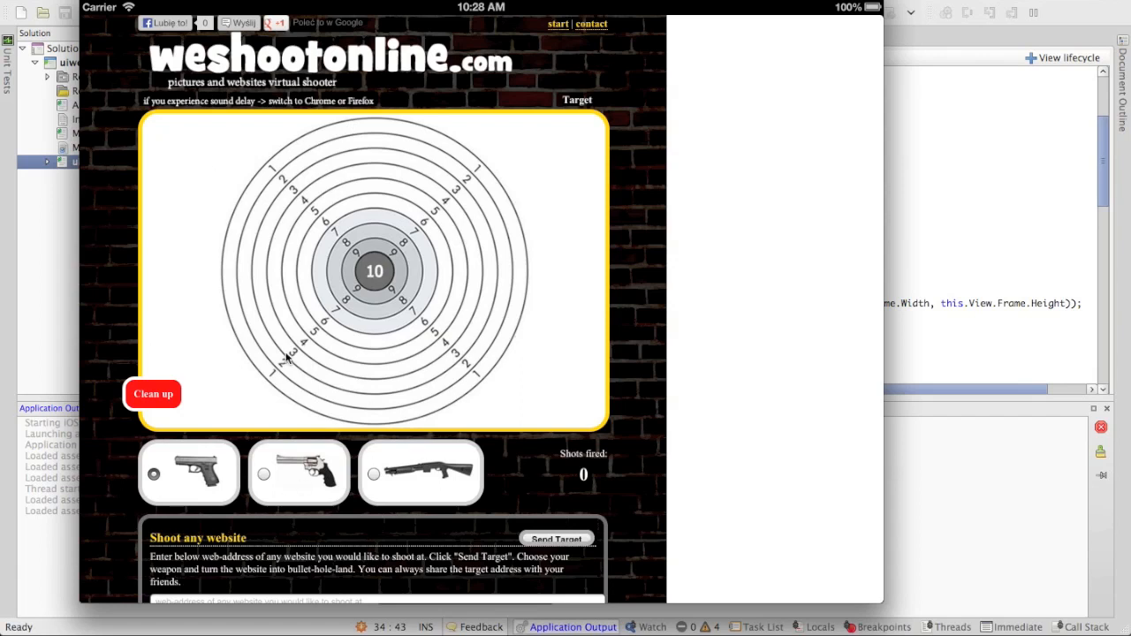
pyautogui.moveTo(285, 281)
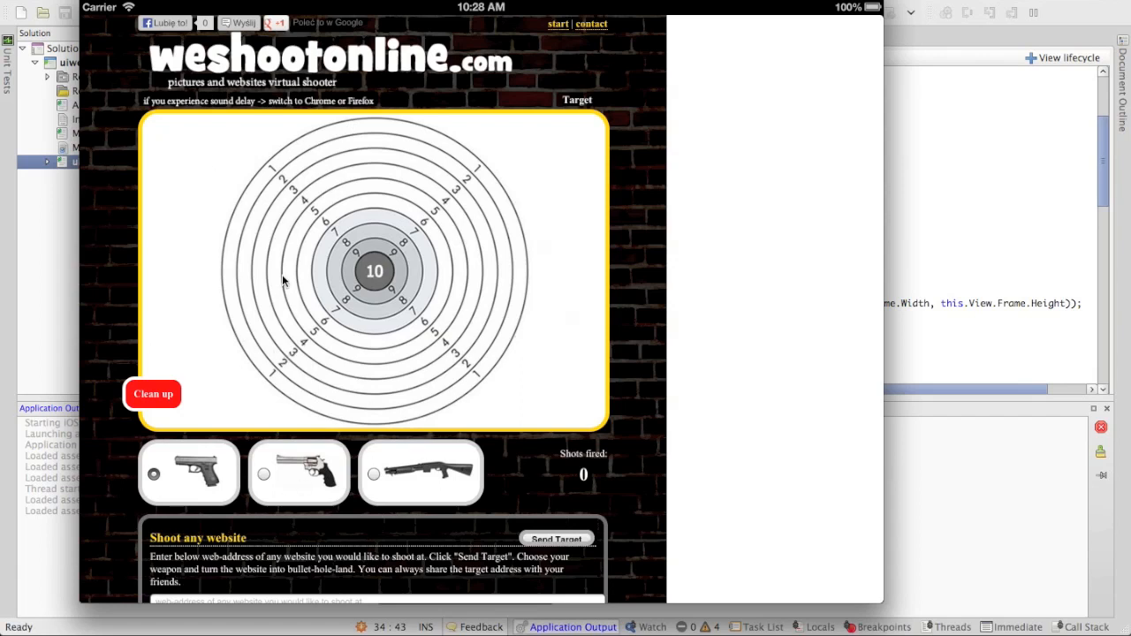
# Shoot twice at the weshootonline target in the simulator, then hit Clean up
pyautogui.click(285, 281)
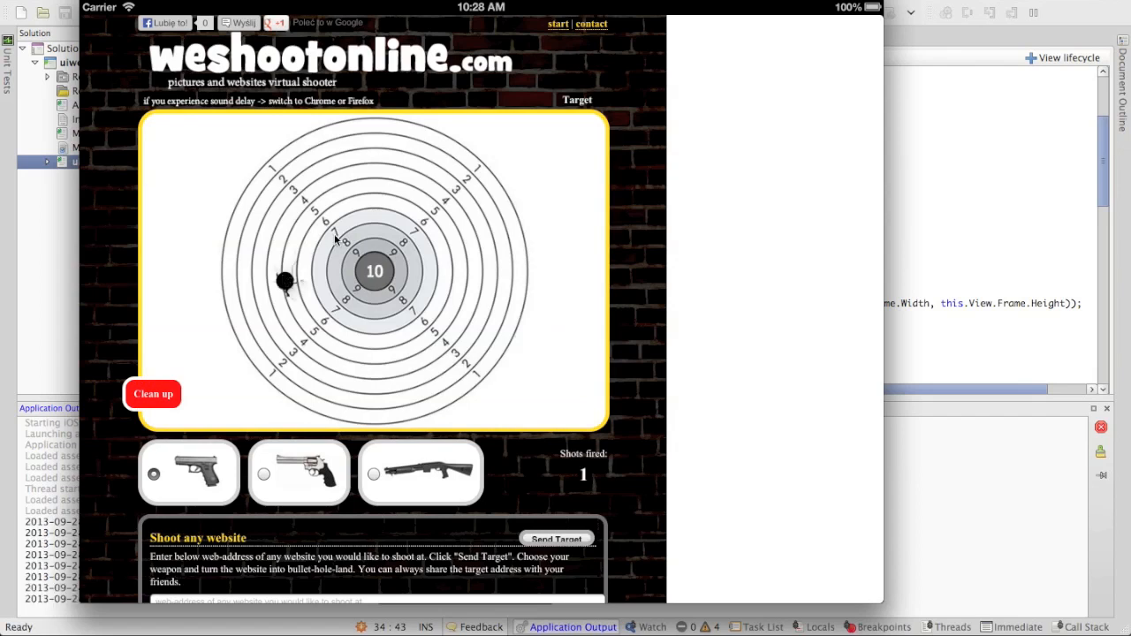
pyautogui.moveTo(397, 222)
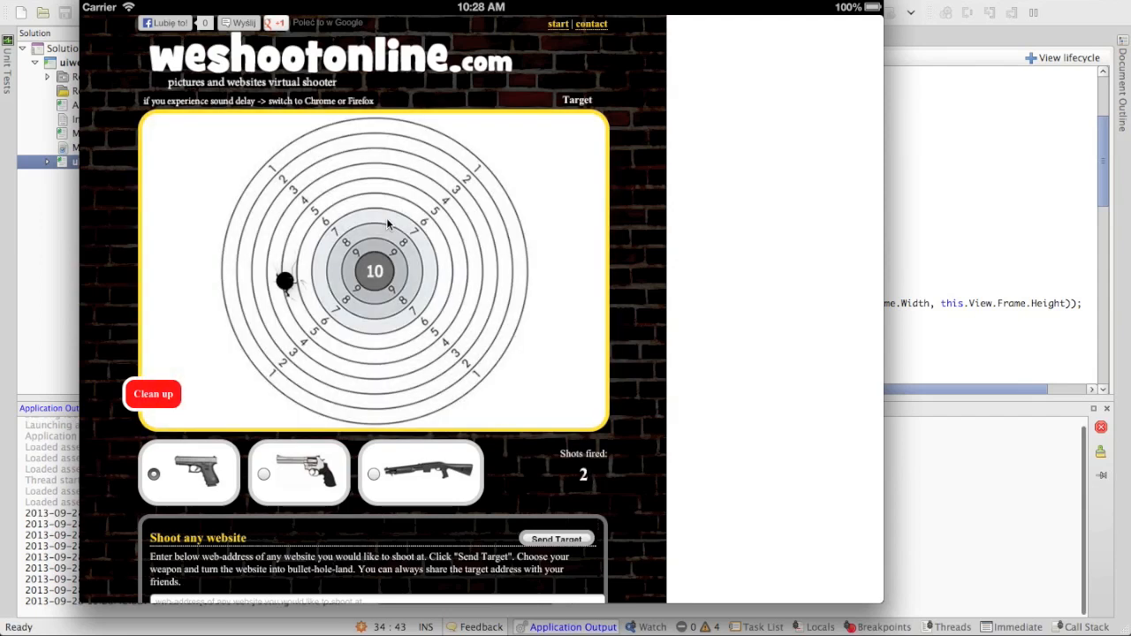
pyautogui.click(391, 223)
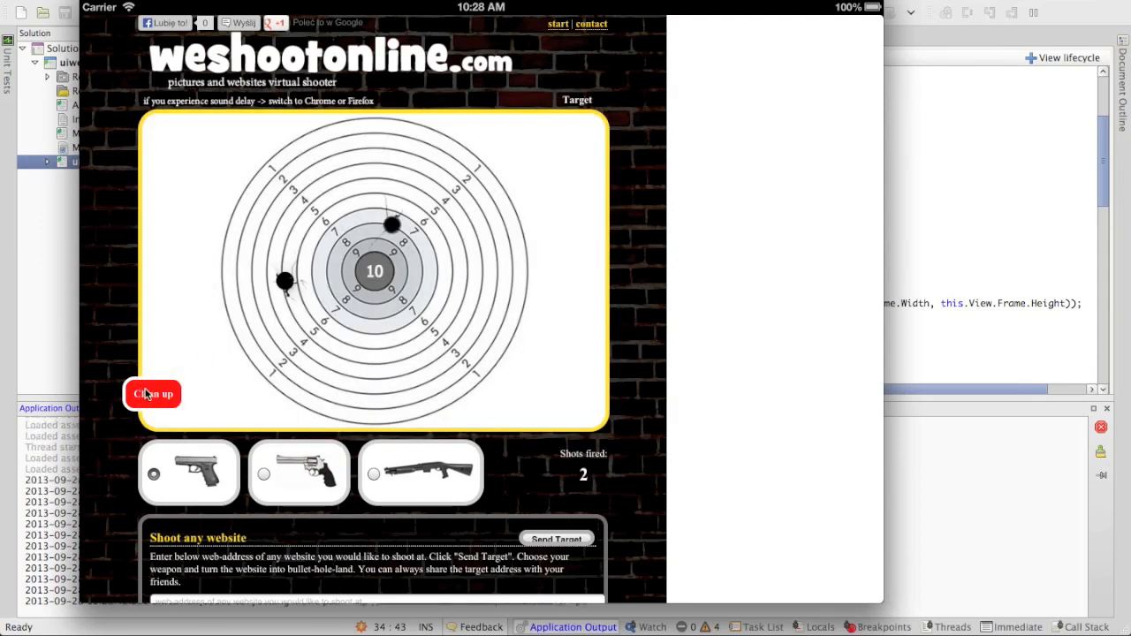
pyautogui.click(152, 394)
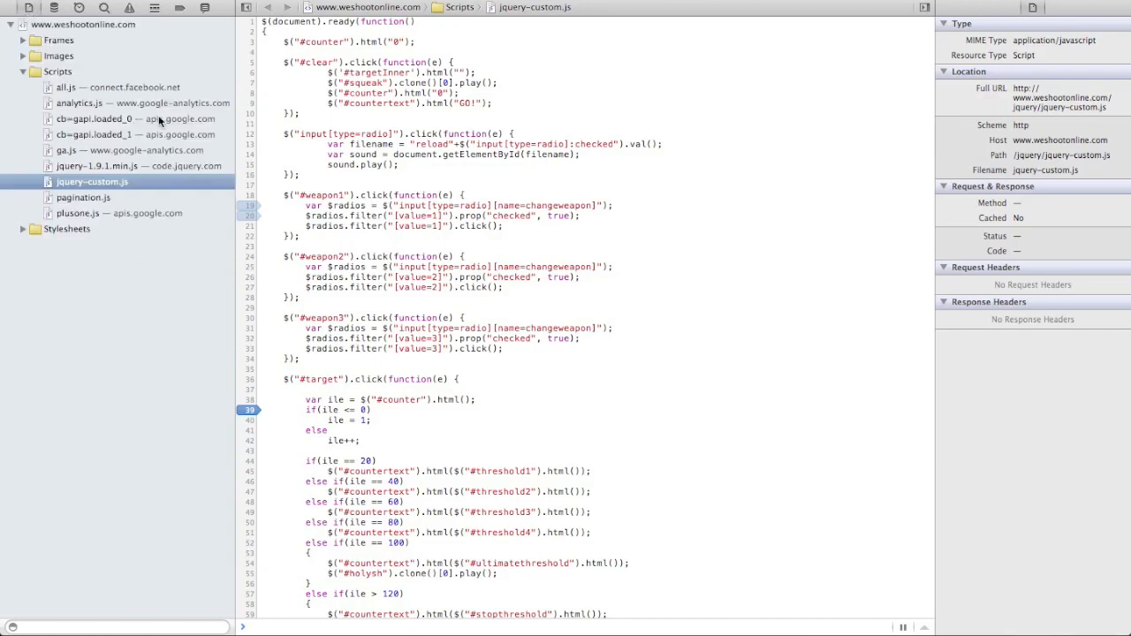
pyautogui.moveTo(115, 75)
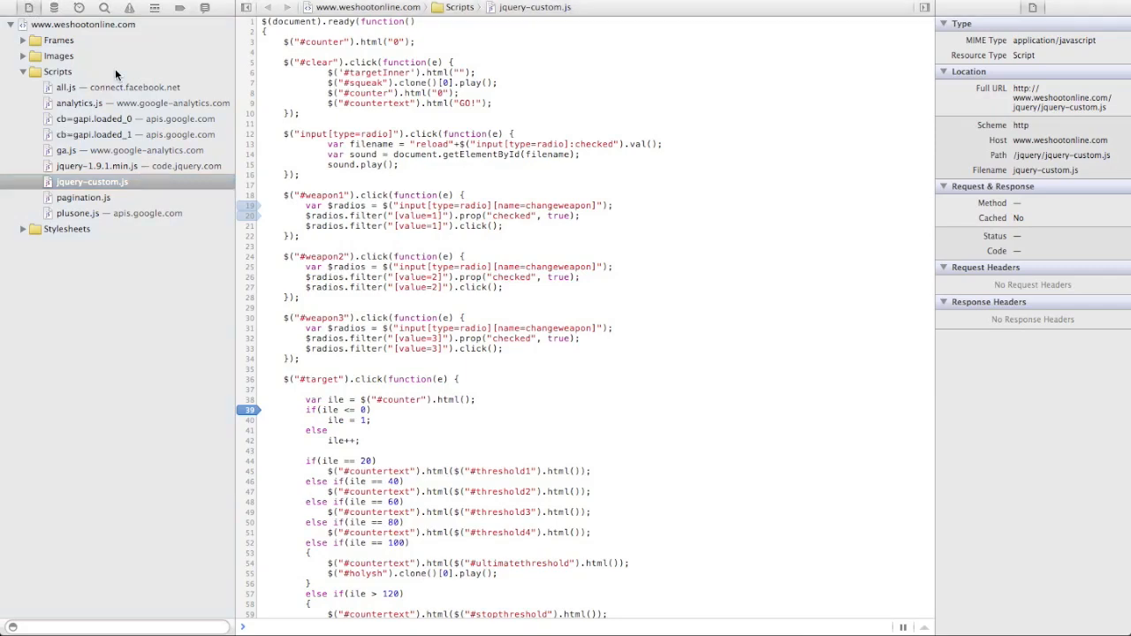
pyautogui.moveTo(542, 192)
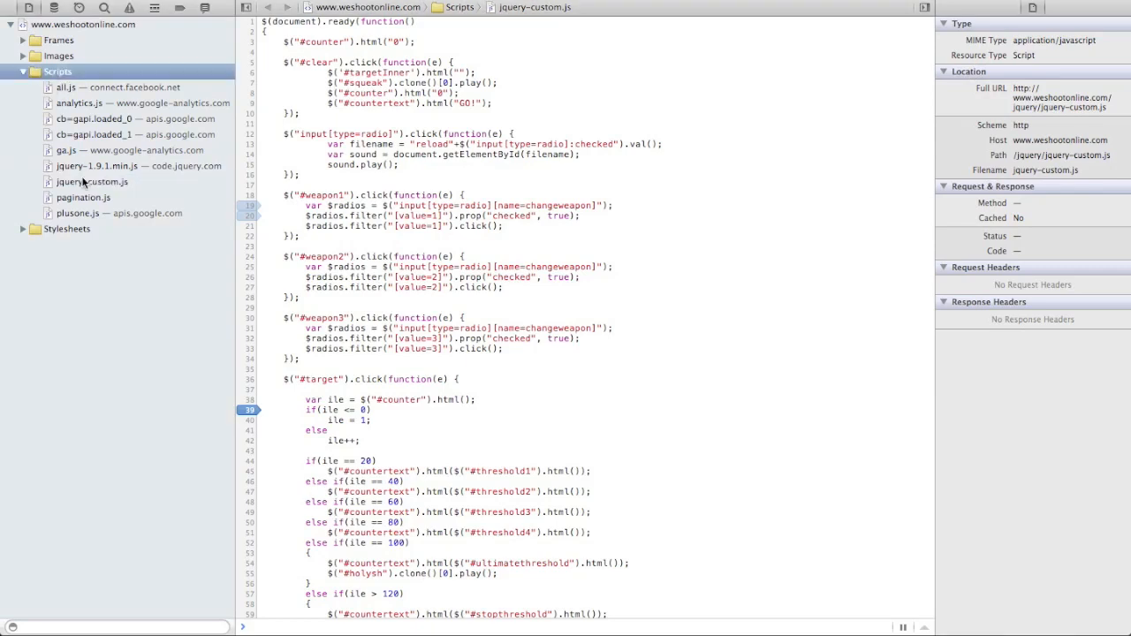
pyautogui.click(95, 181)
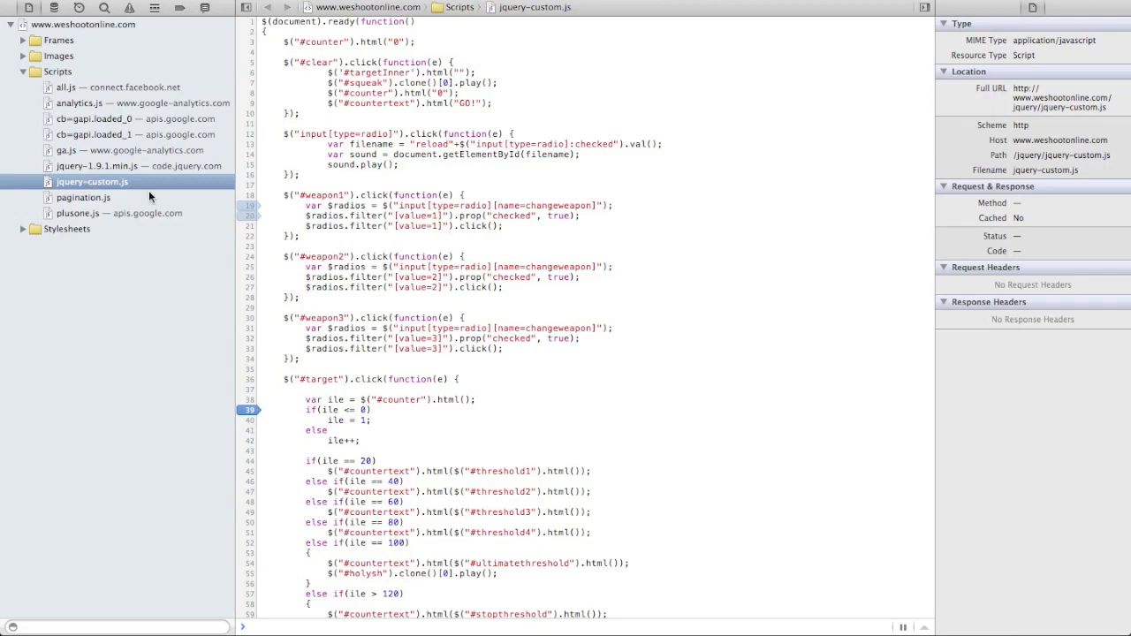
pyautogui.moveTo(131, 168)
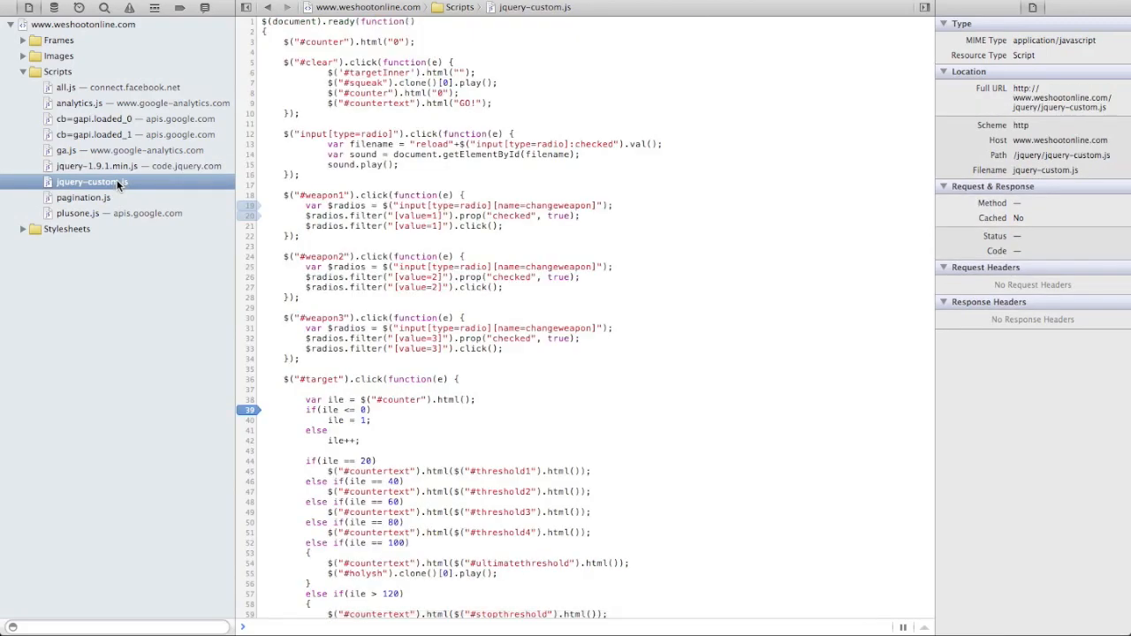
pyautogui.moveTo(381, 196)
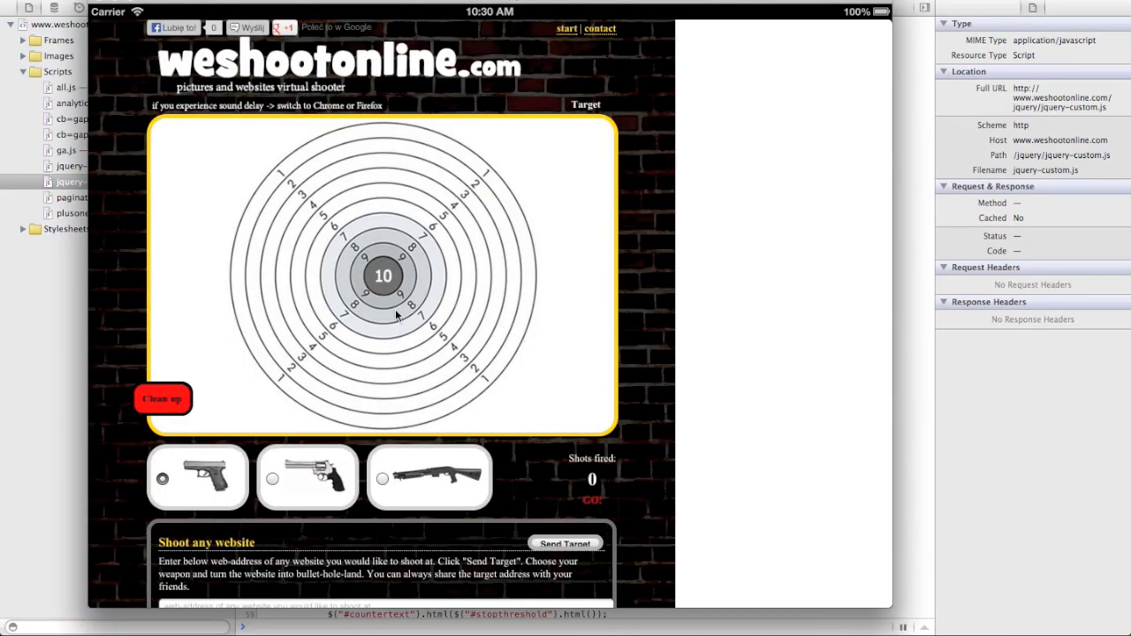
# Tap in the simulator app to hit the line 19 breakpoint in the weapon1 handler
pyautogui.click(197, 478)
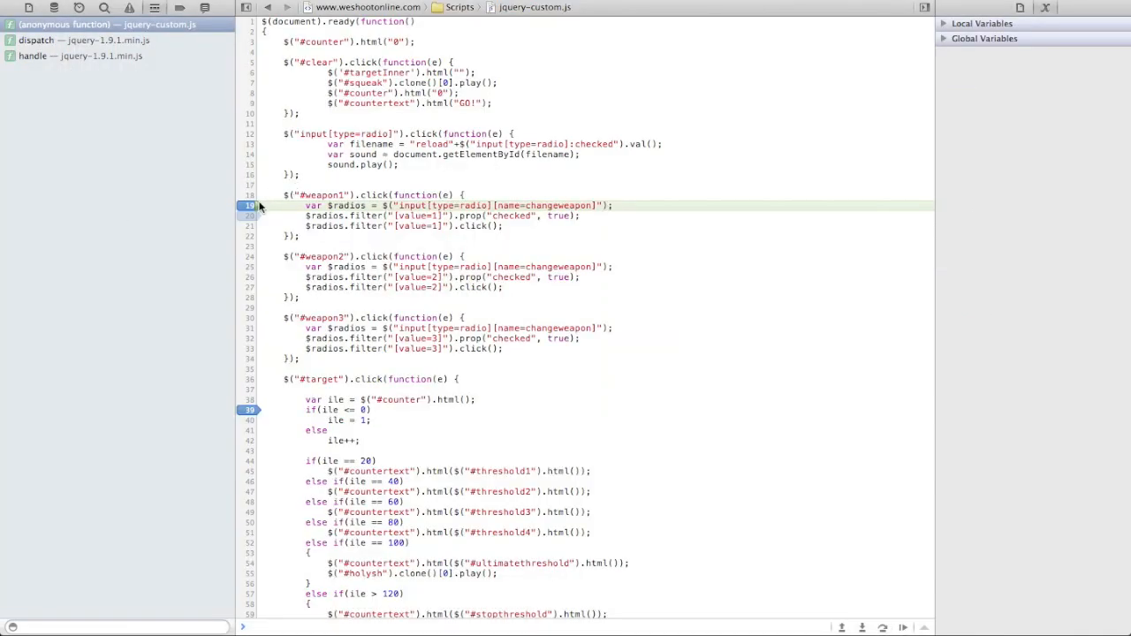
pyautogui.moveTo(928, 502)
pyautogui.write('$radios')
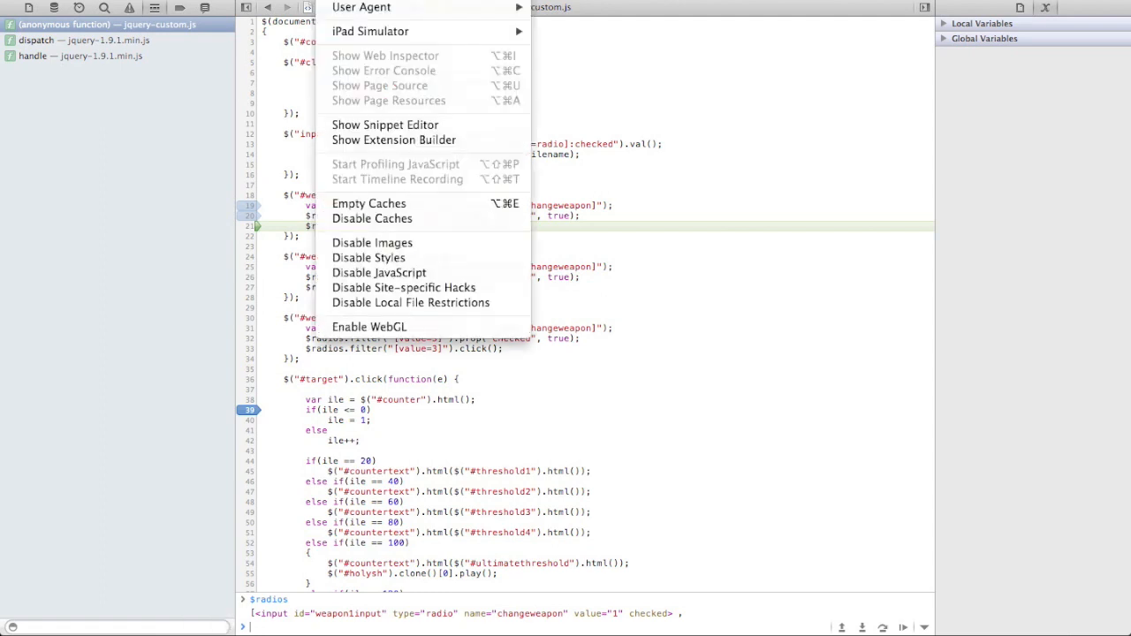
pyautogui.moveTo(370, 31)
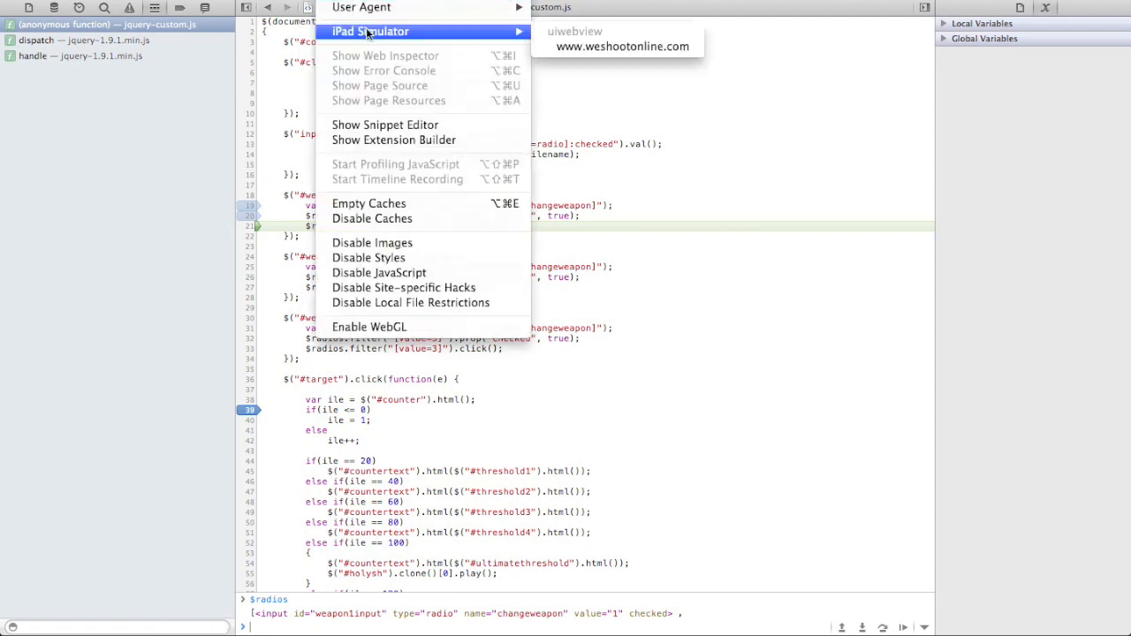
pyautogui.moveTo(585, 42)
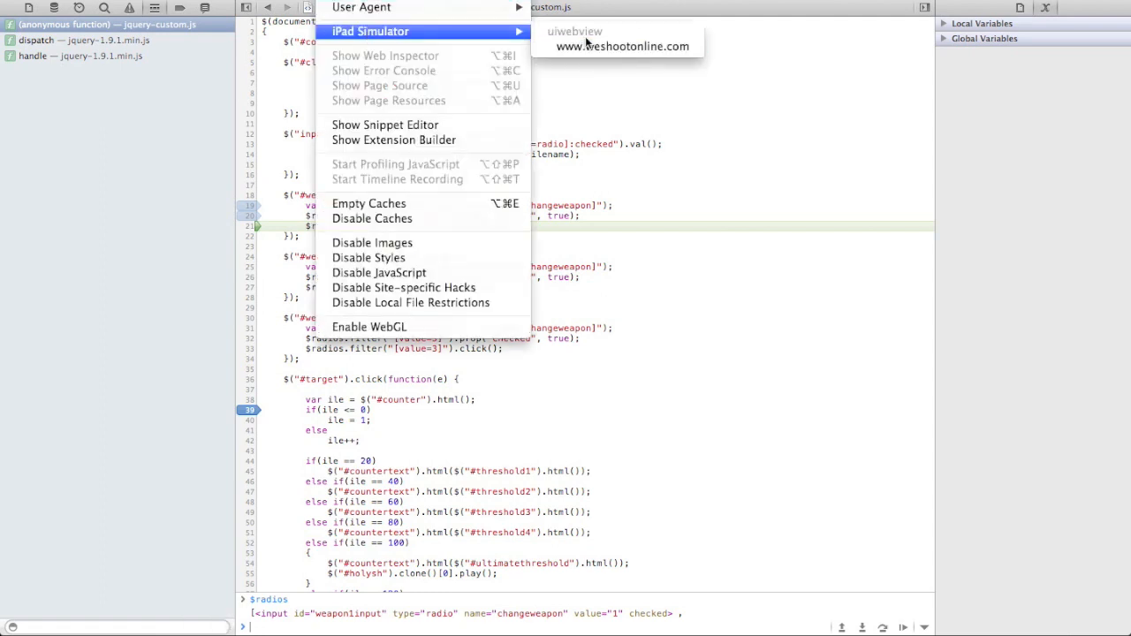
pyautogui.moveTo(622, 46)
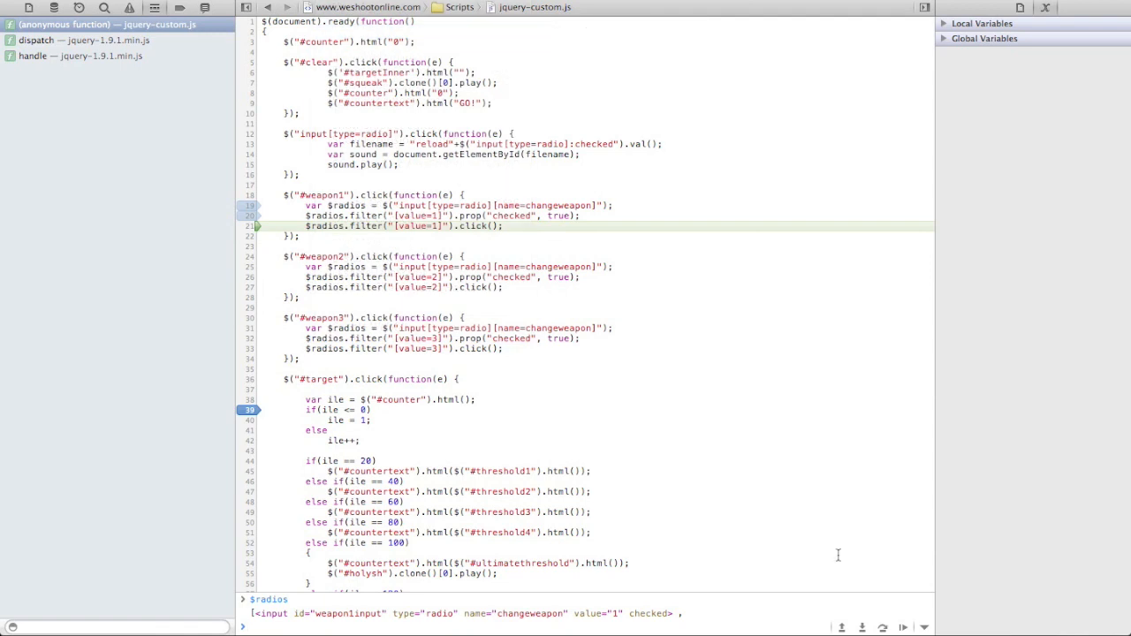
pyautogui.moveTo(304, 627)
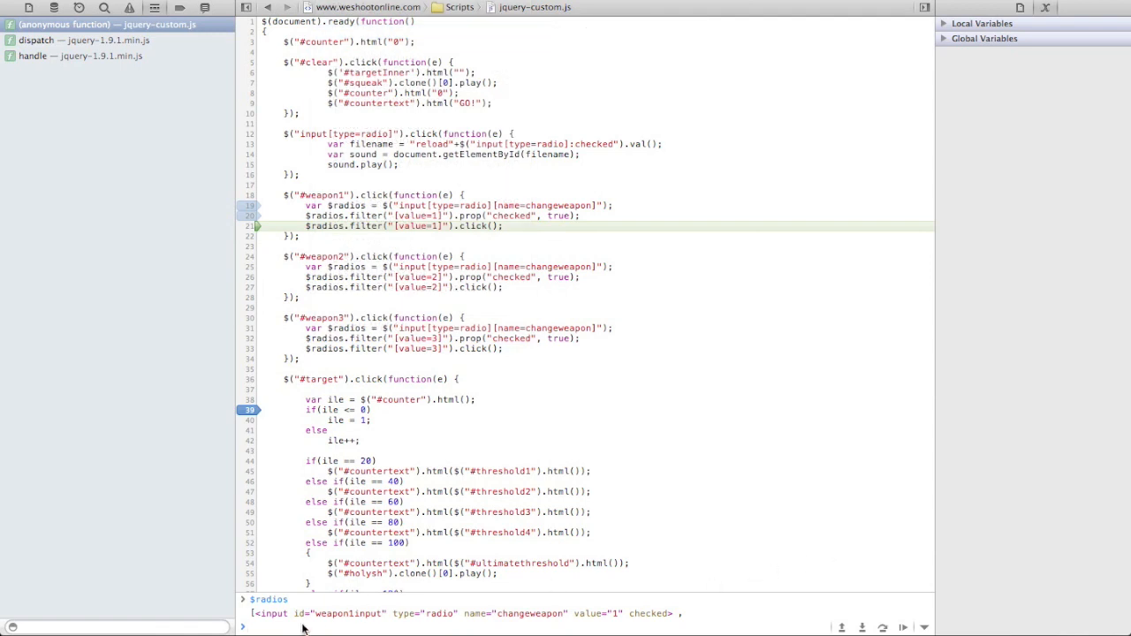
pyautogui.moveTo(468, 557)
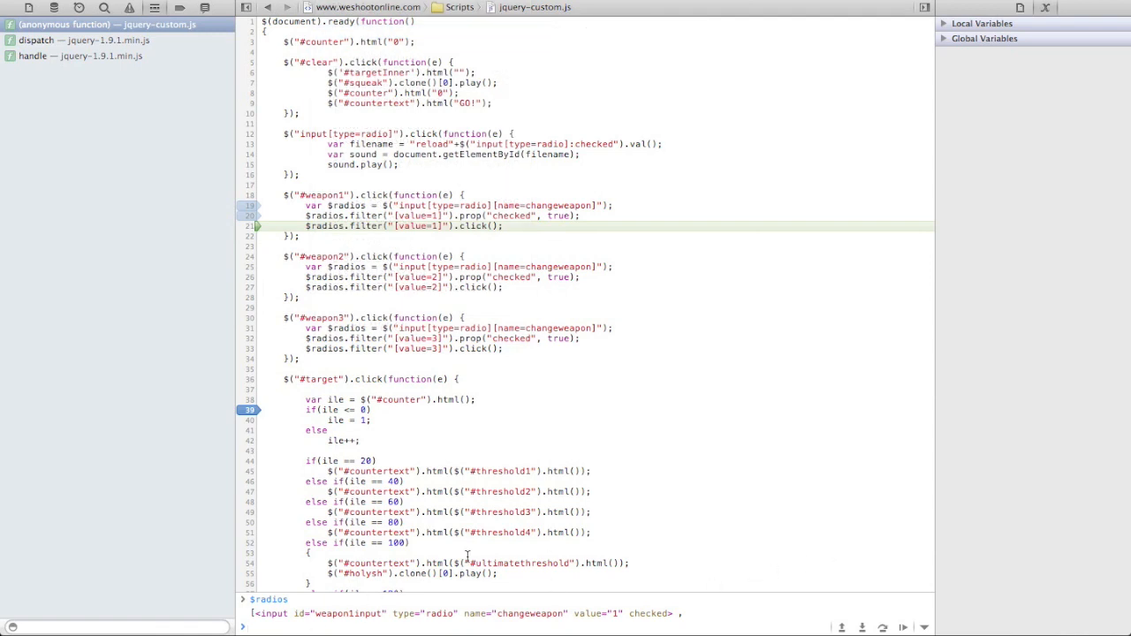
# Evaluate $("#weapon1") and $("#weapon1").html() in the console, then resume execution
pyautogui.doubleClick(324, 195)
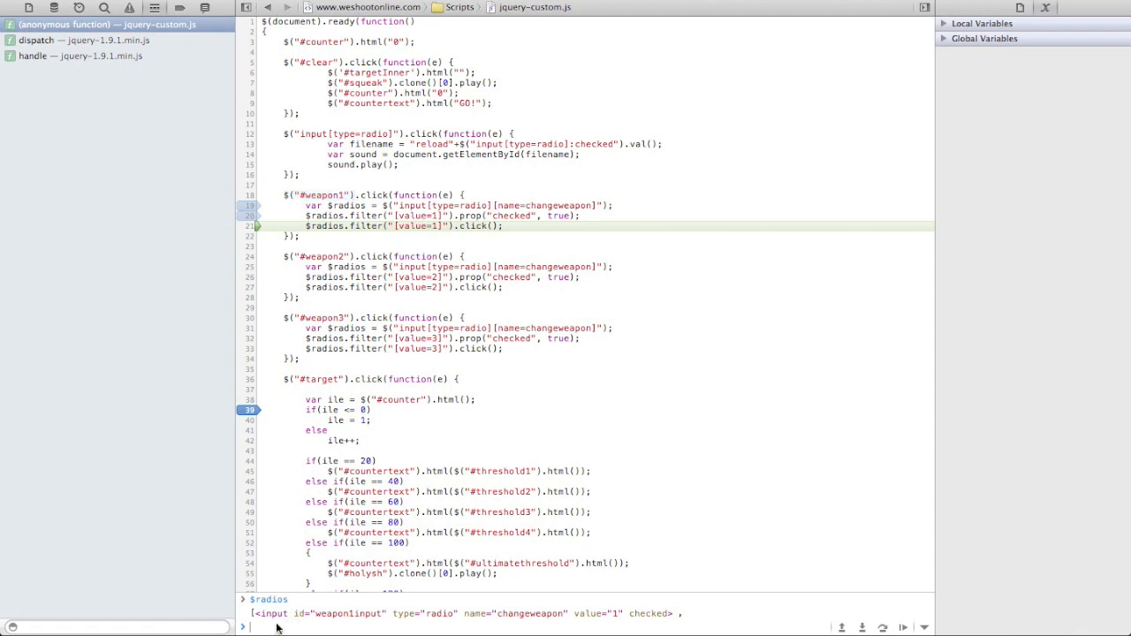
pyautogui.write('$("#weapon1")')
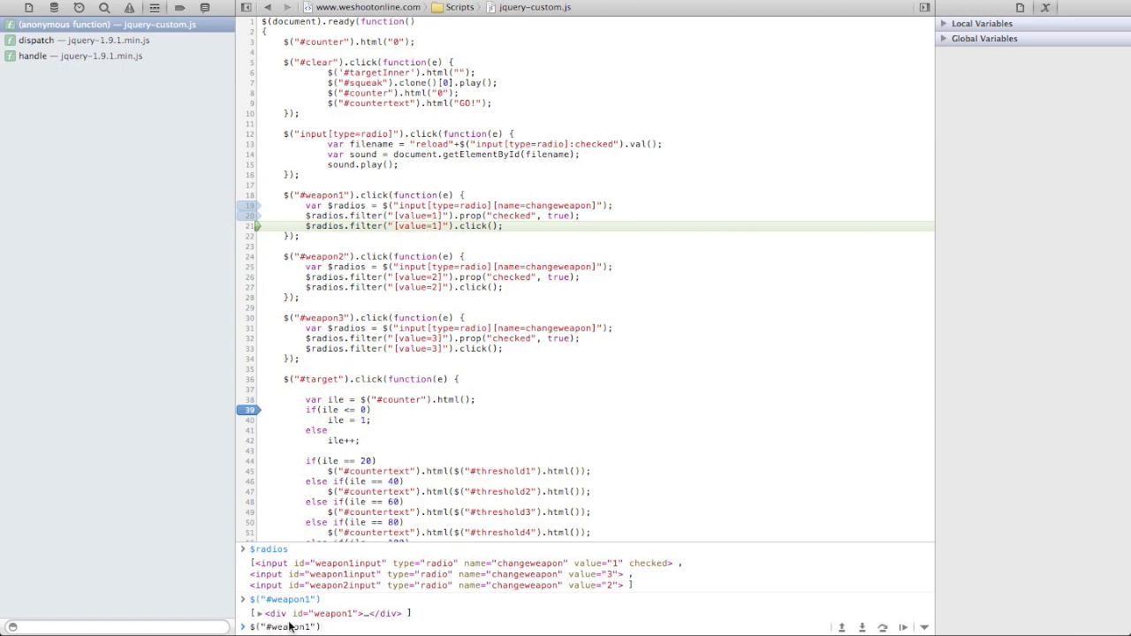
pyautogui.write('.html()')
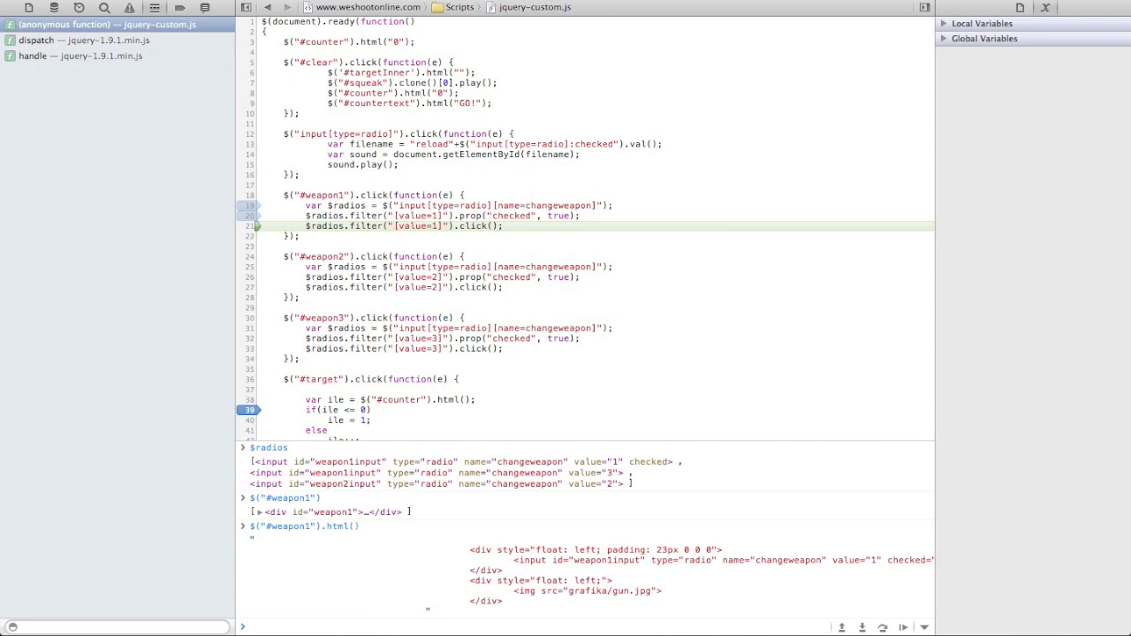
pyautogui.click(902, 627)
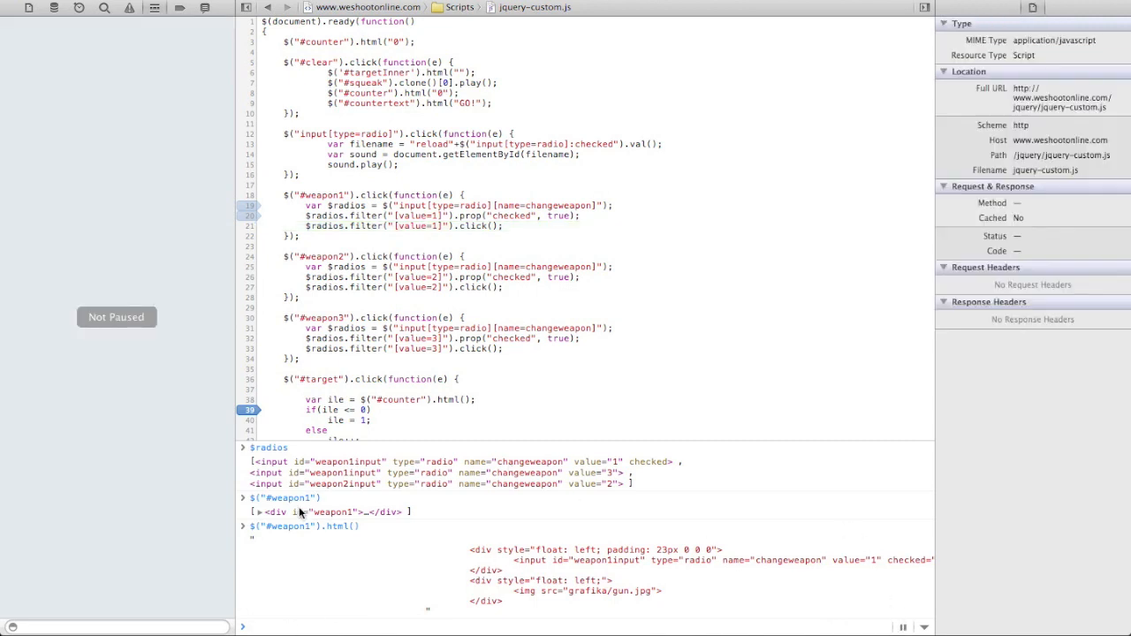
pyautogui.moveTo(18, 18)
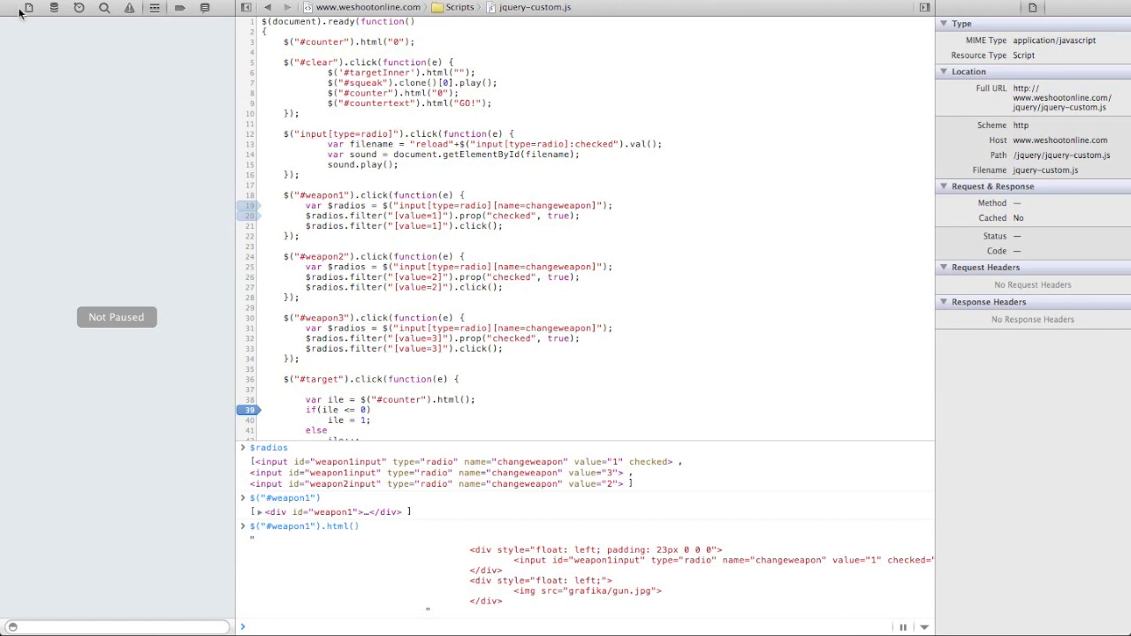
# Open the Resources list and expand Stylesheets to show cascade.css and pagination.css
pyautogui.click(23, 71)
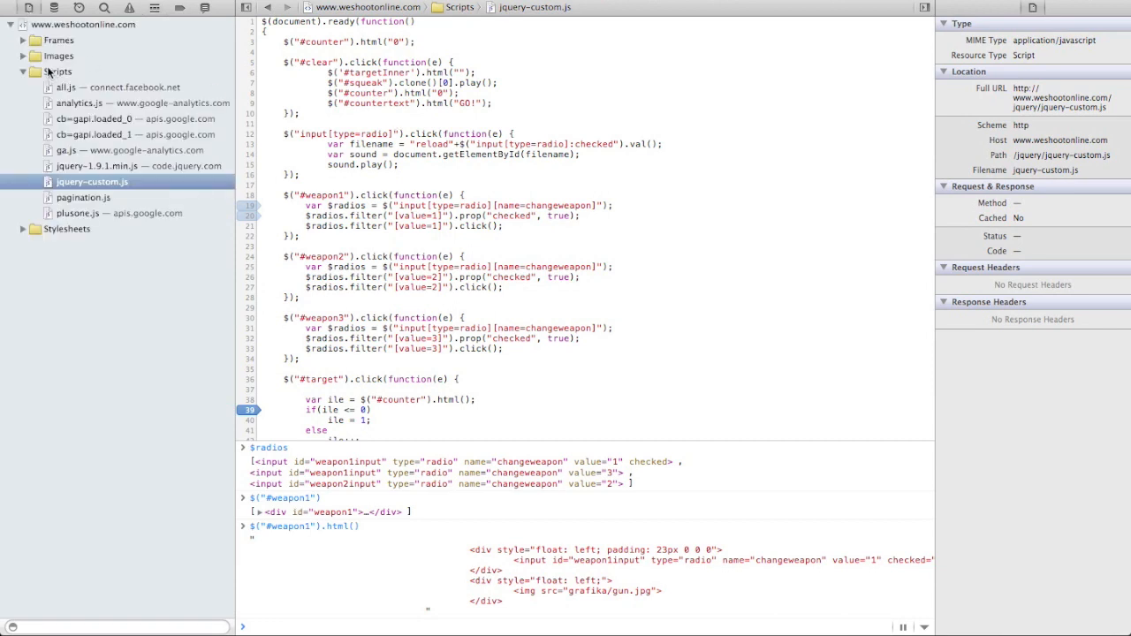
pyautogui.click(23, 228)
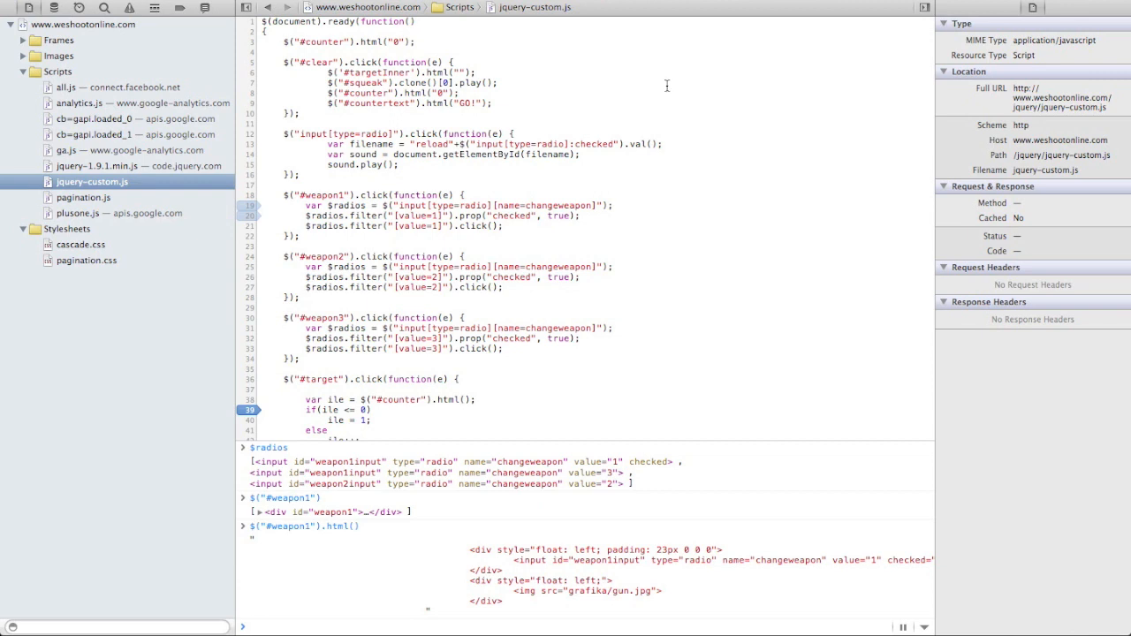
pyautogui.moveTo(781, 550)
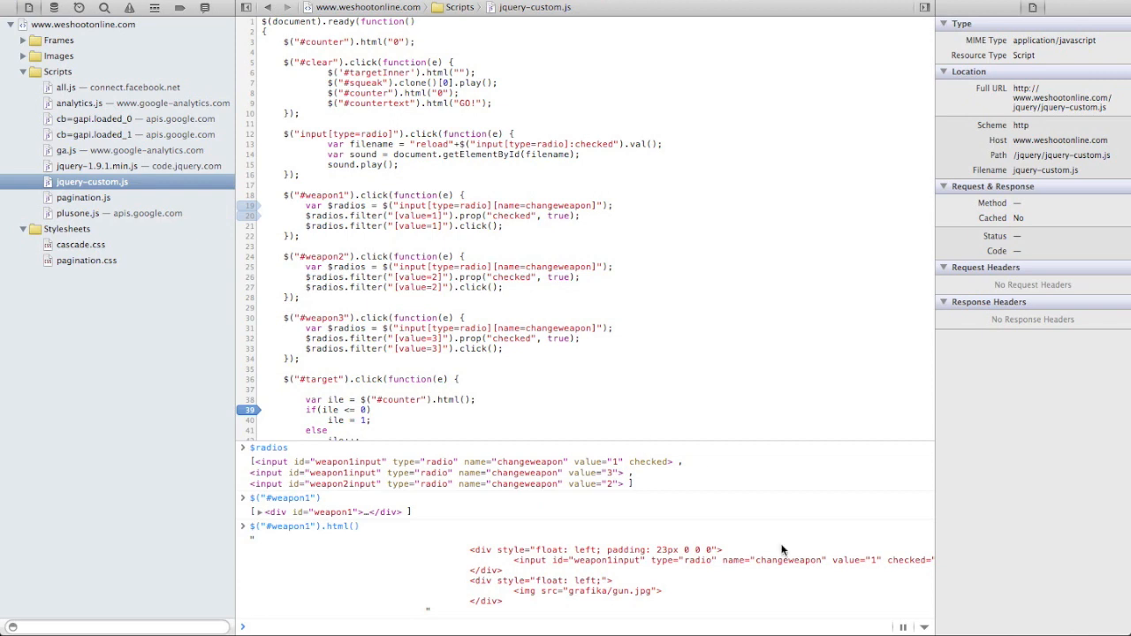